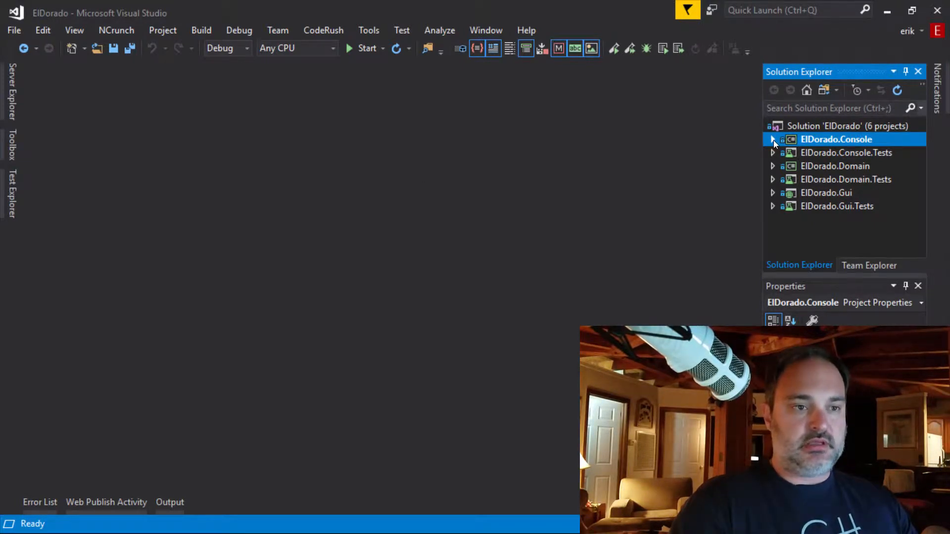
Open MainMenu.cs from ElDorado.Console's Menu folder and add a blank line below ScrapeSearch
{"action": "left_click", "coordinate": [774, 140]}
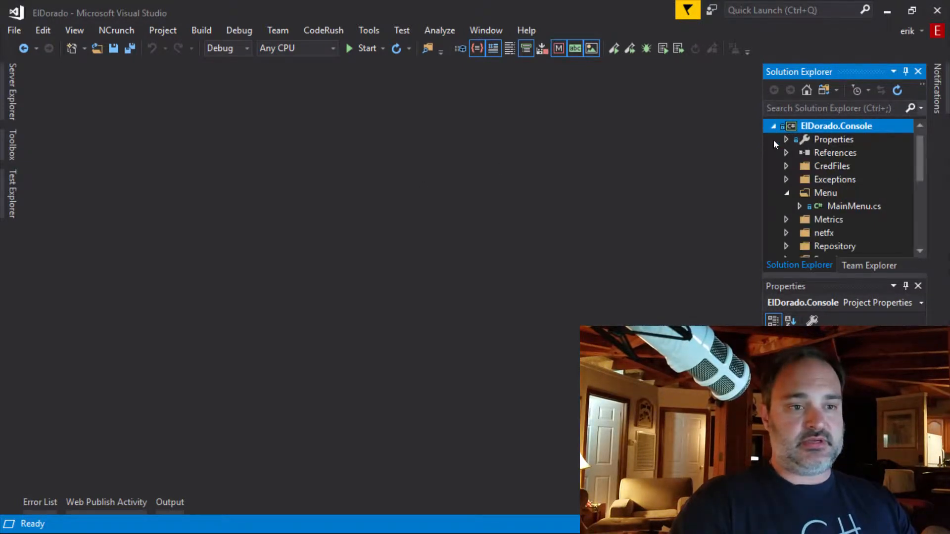
{"action": "left_click", "coordinate": [786, 192]}
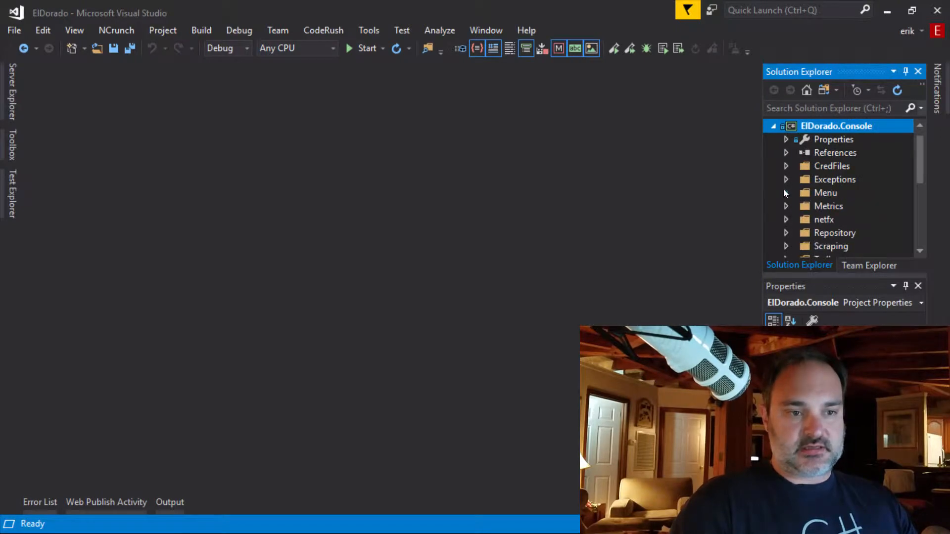
{"action": "double_click", "coordinate": [826, 193]}
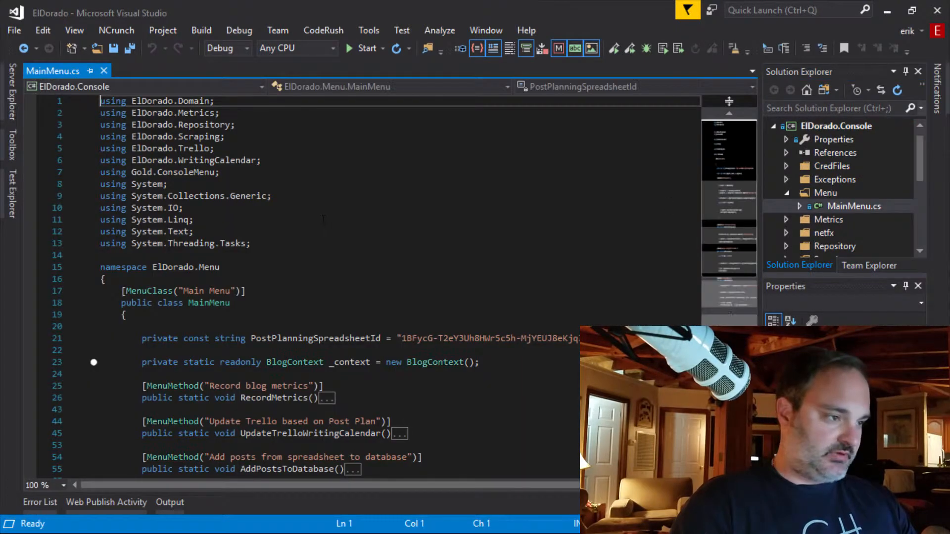
{"action": "scroll", "scroll_direction": "down", "scroll_amount": 3}
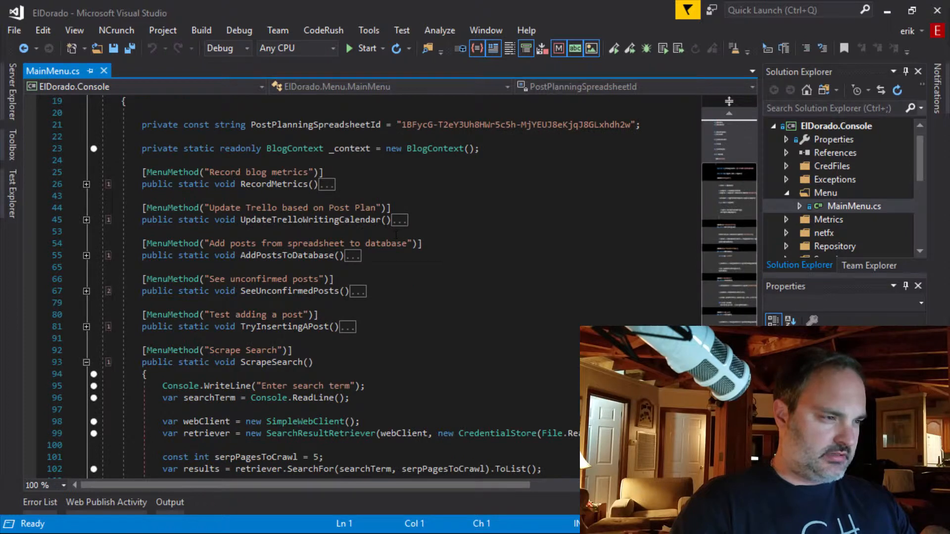
{"action": "scroll", "scroll_direction": "down", "scroll_amount": 3}
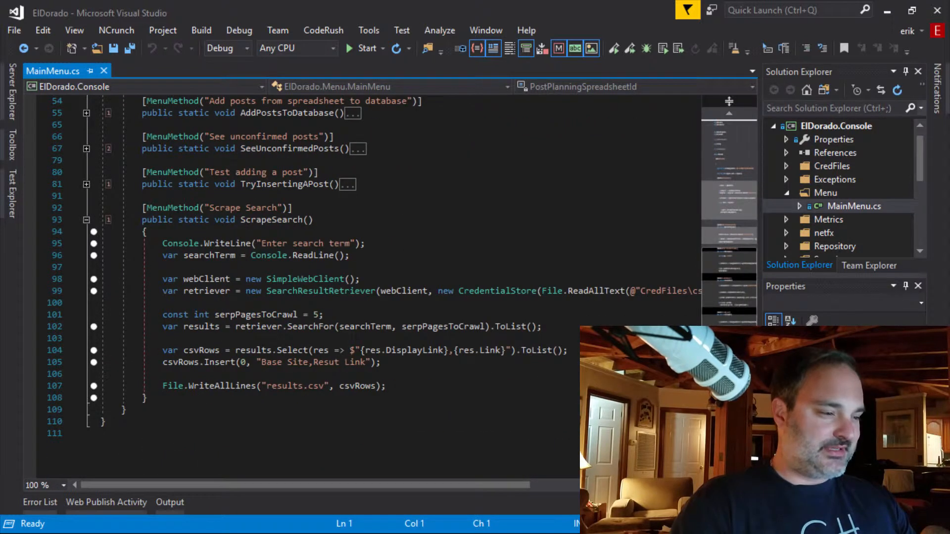
{"action": "left_click", "coordinate": [146, 398]}
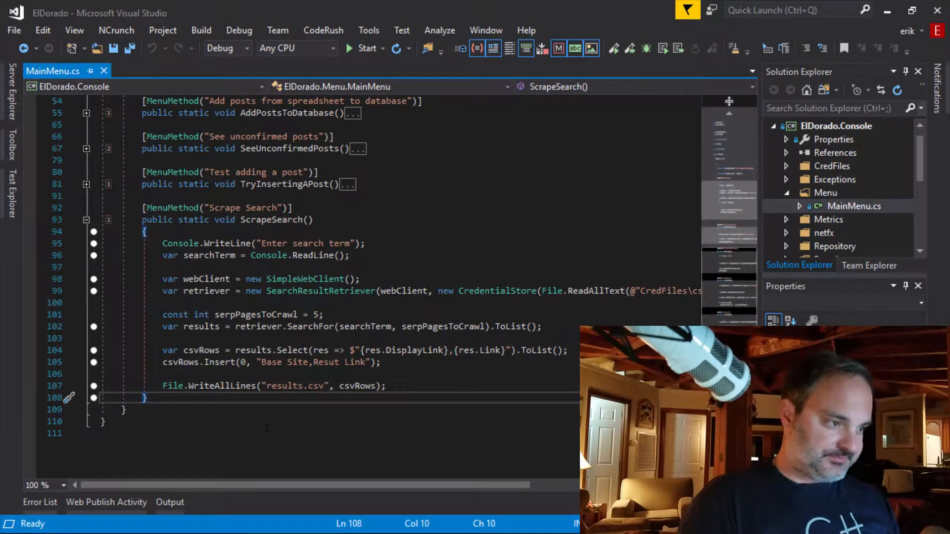
{"action": "key", "text": "enter"}
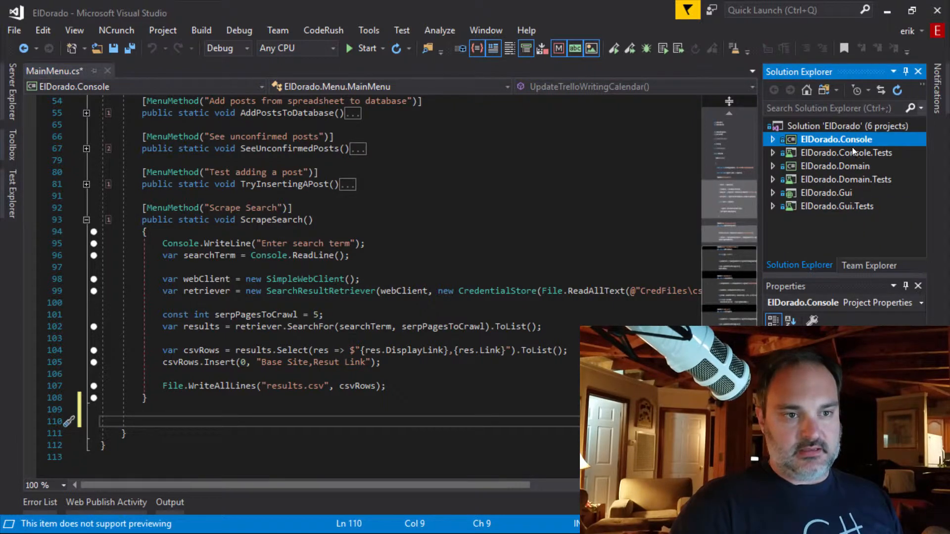
{"action": "right_click", "coordinate": [837, 139]}
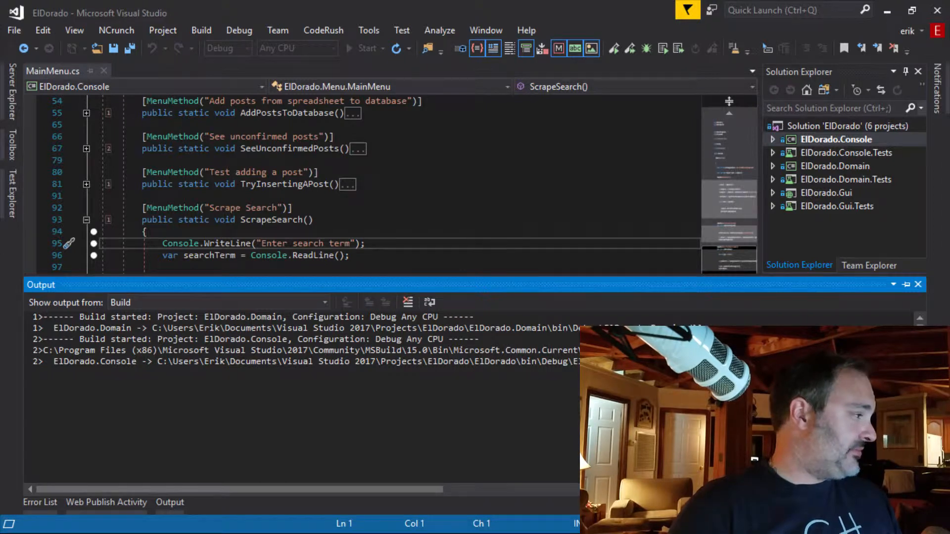
{"action": "left_click", "coordinate": [366, 48]}
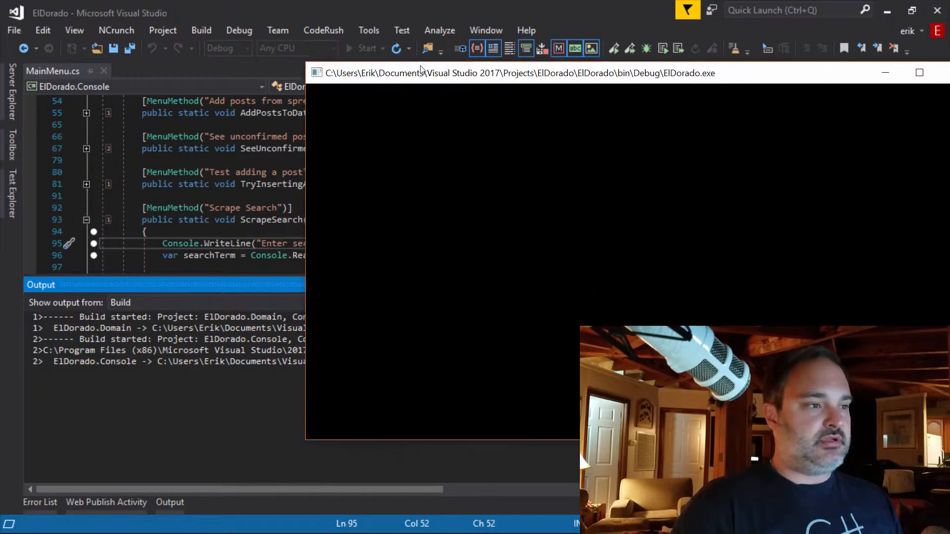
{"action": "left_click", "coordinate": [366, 48]}
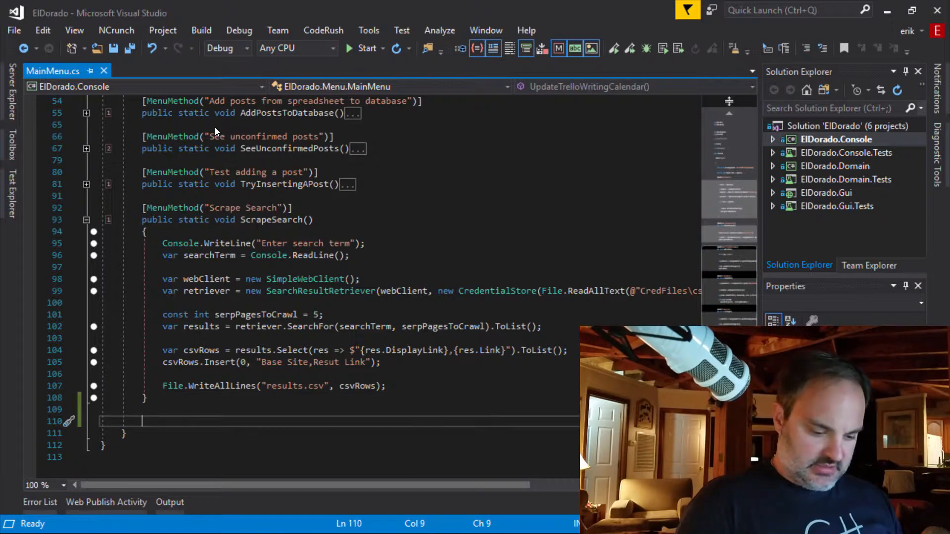
Write a [MenuMethod("Pop a blog post.")] public static void PopPost() stub below ScrapeSearch
{"action": "type", "text": "[Menth]"}
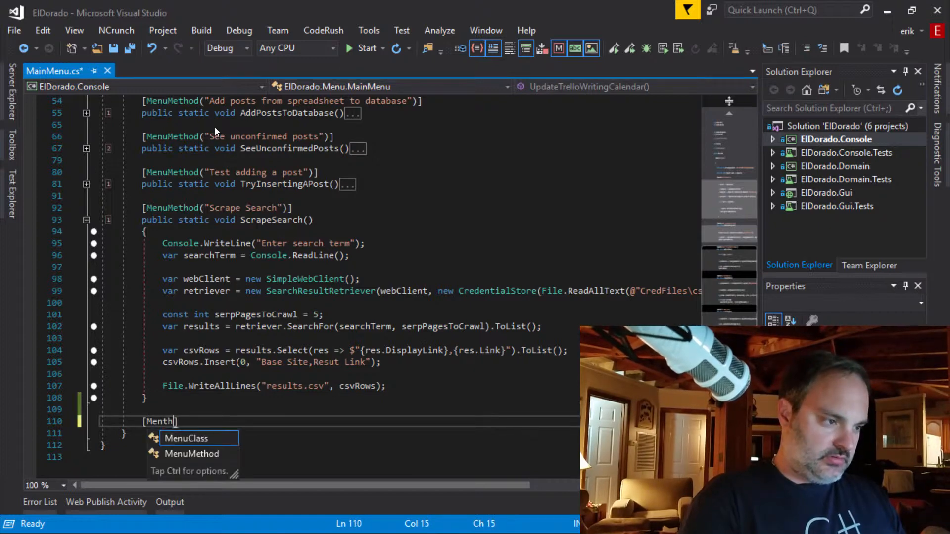
{"action": "type", "text": "Mt"}
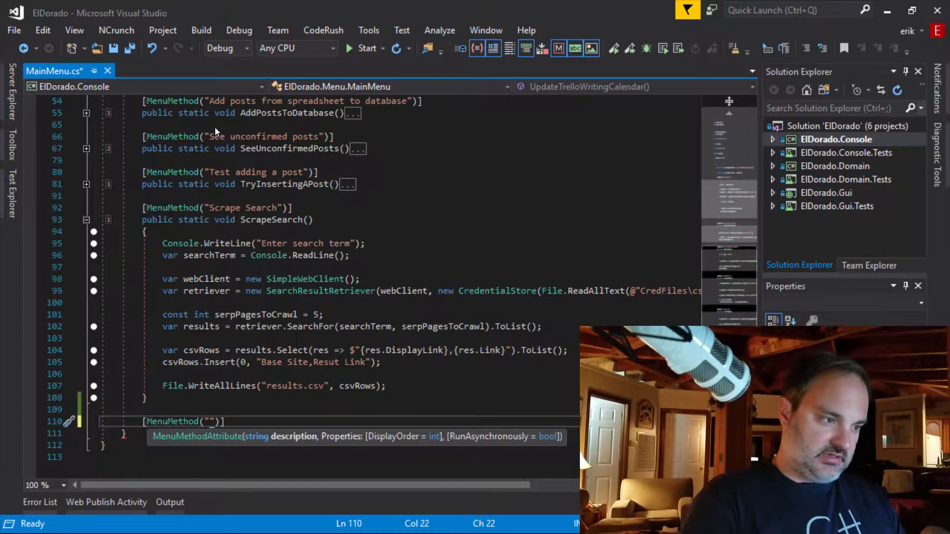
{"action": "type", "text": "Pop a blog post."}
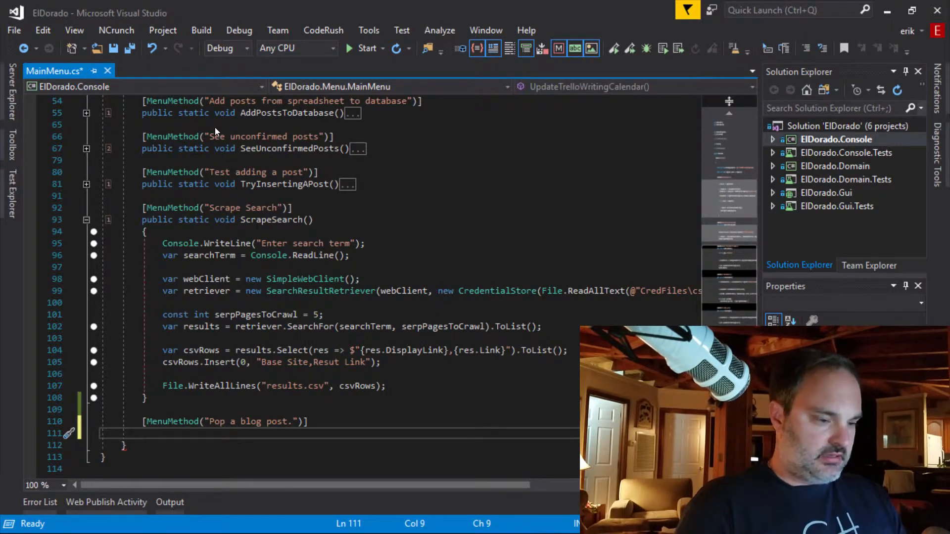
{"action": "type", "text": "public static"}
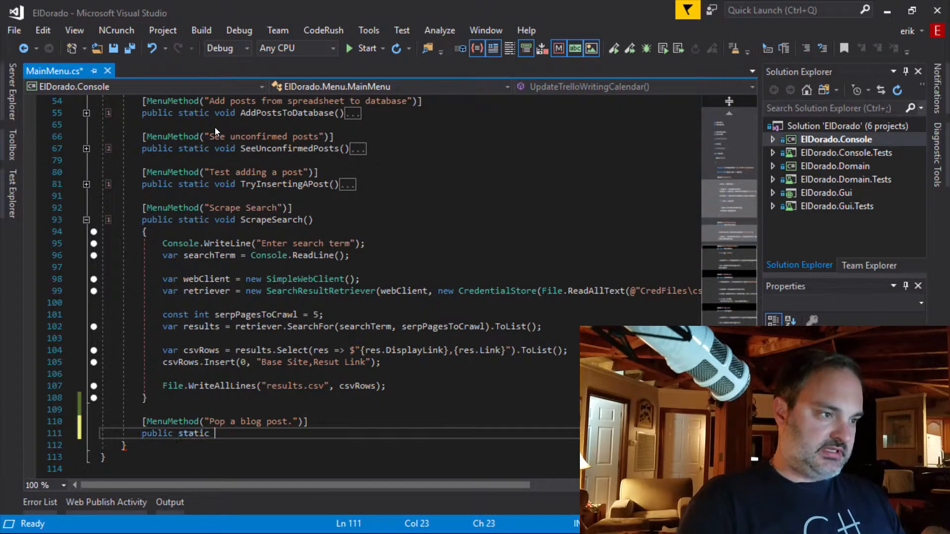
{"action": "type", "text": "void"}
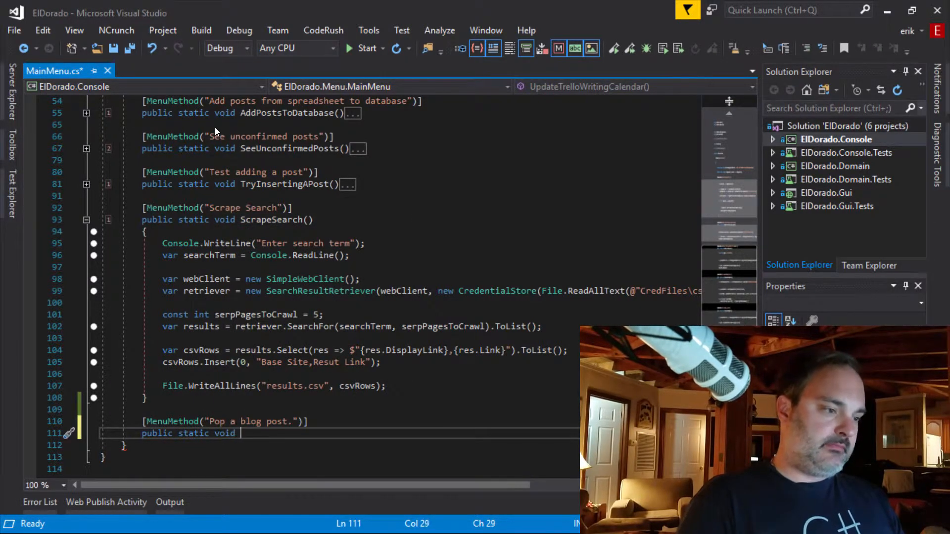
{"action": "type", "text": "PopPost("}
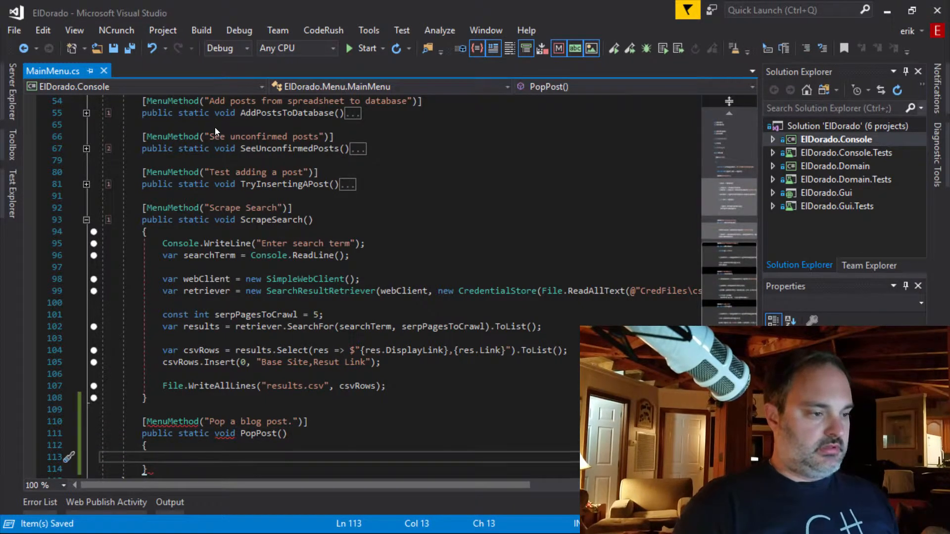
{"action": "scroll", "scroll_direction": "down", "scroll_amount": 3}
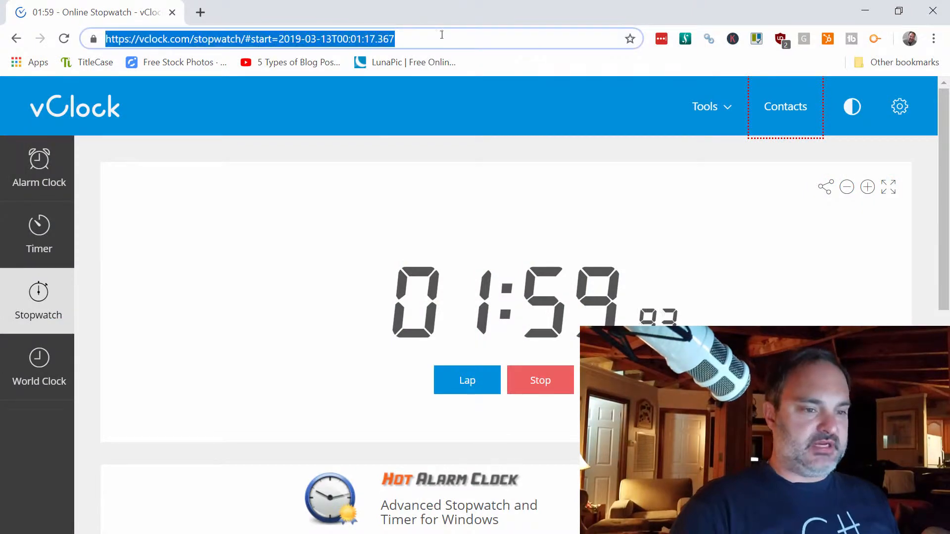
Search "wordpress api c#" in a new tab, refine with nuget, and browse results
{"action": "left_click", "coordinate": [200, 12]}
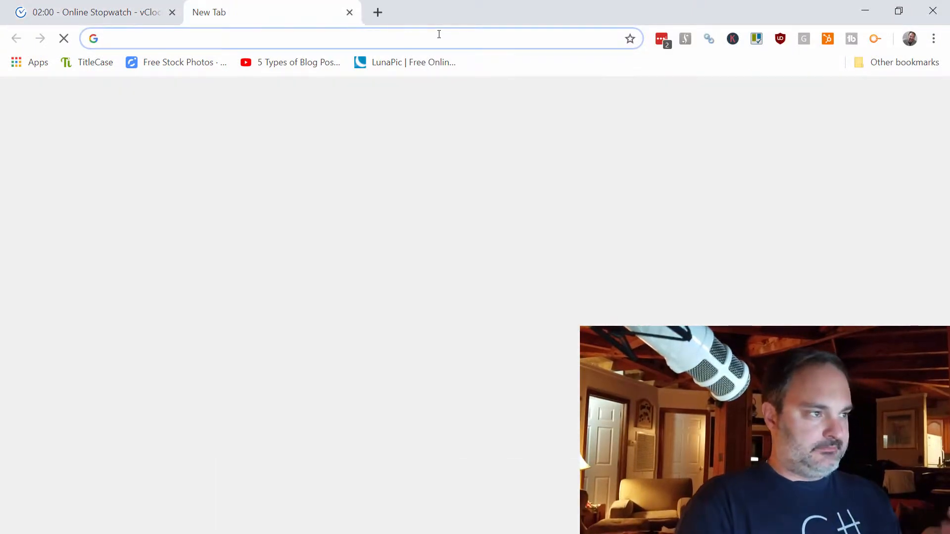
{"action": "type", "text": "wordpress api"}
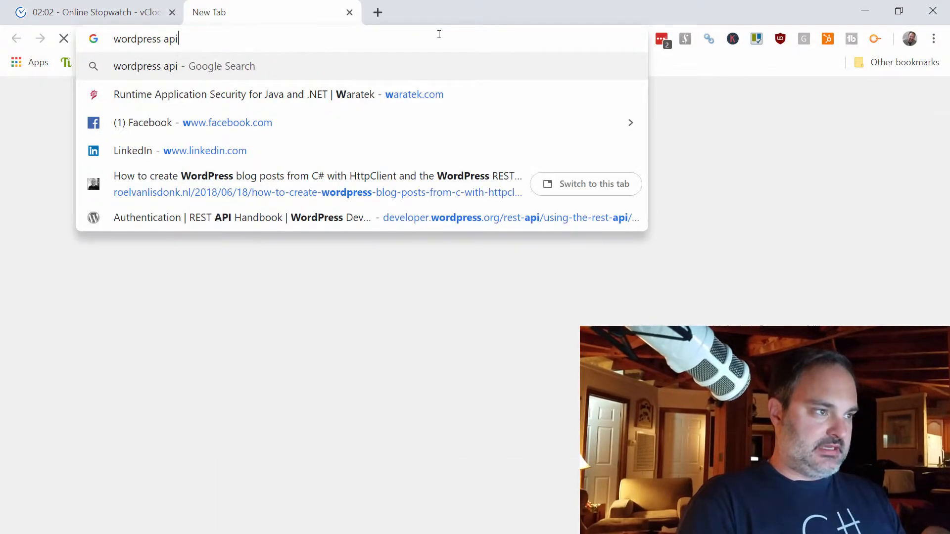
{"action": "type", "text": "c"}
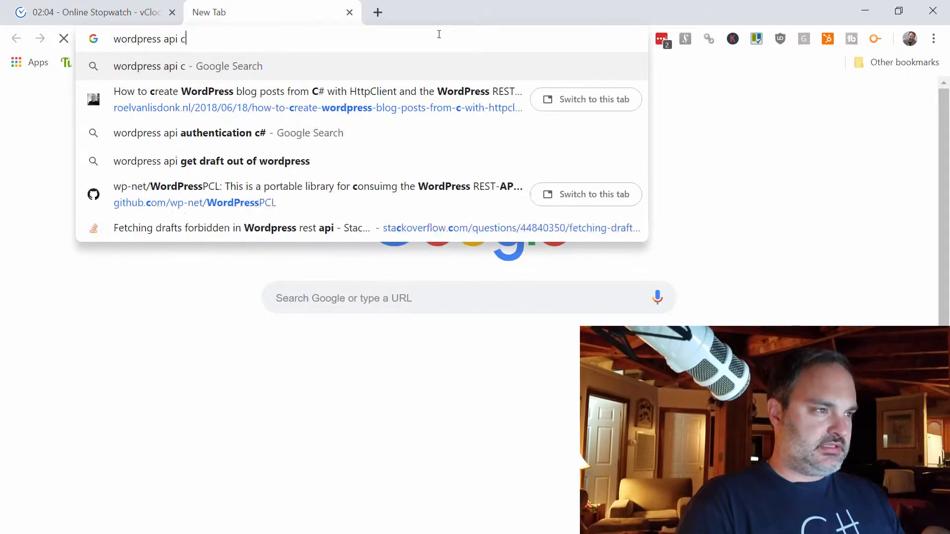
{"action": "key", "text": "Return"}
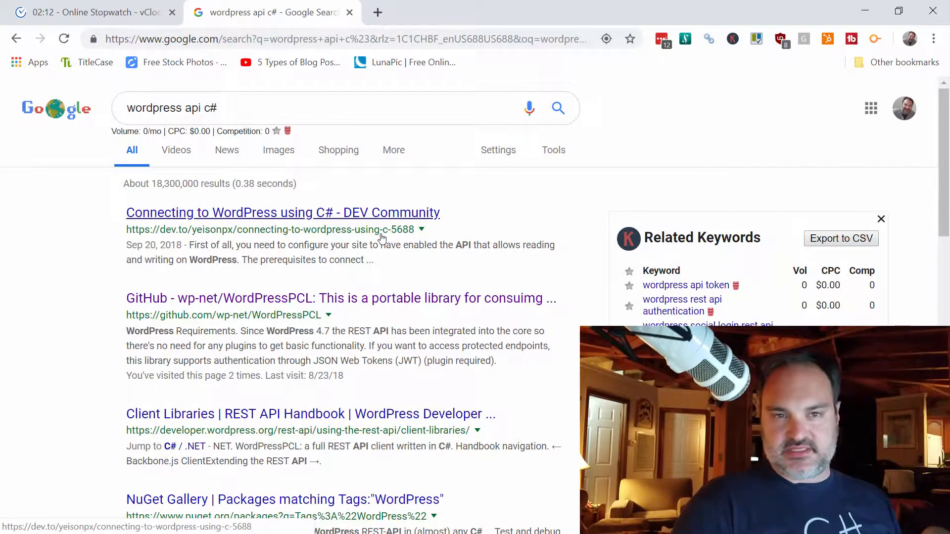
{"action": "mouse_move", "coordinate": [314, 274]}
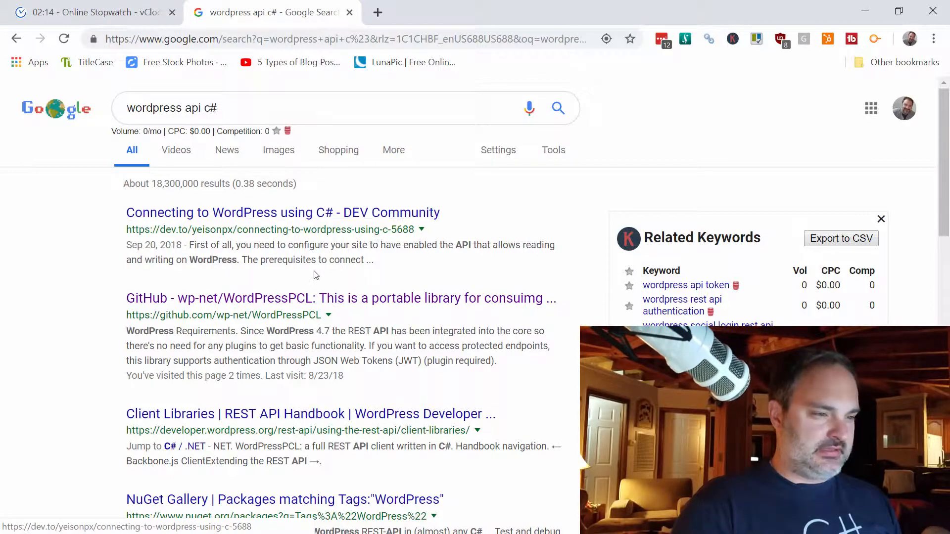
{"action": "mouse_move", "coordinate": [341, 298]}
{"action": "type", "text": " nuget"}
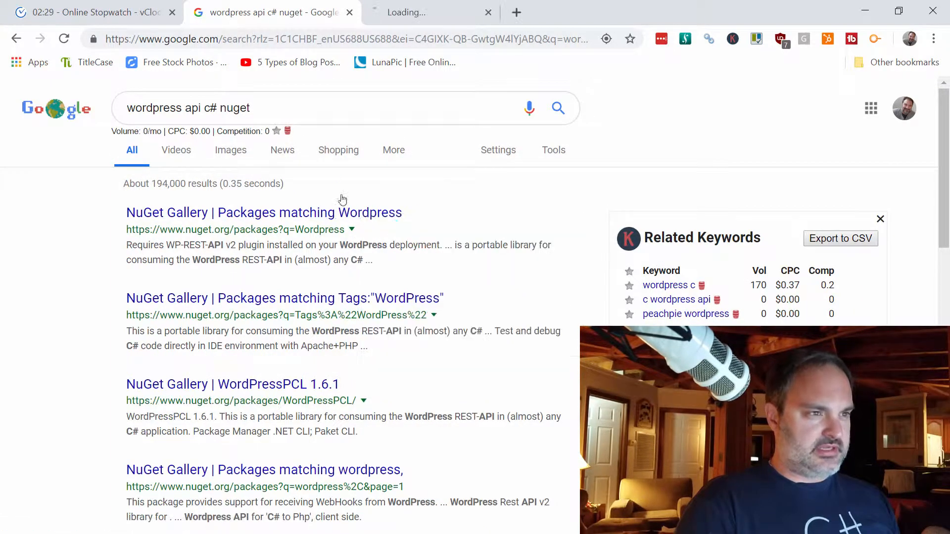
{"action": "left_click", "coordinate": [264, 213]}
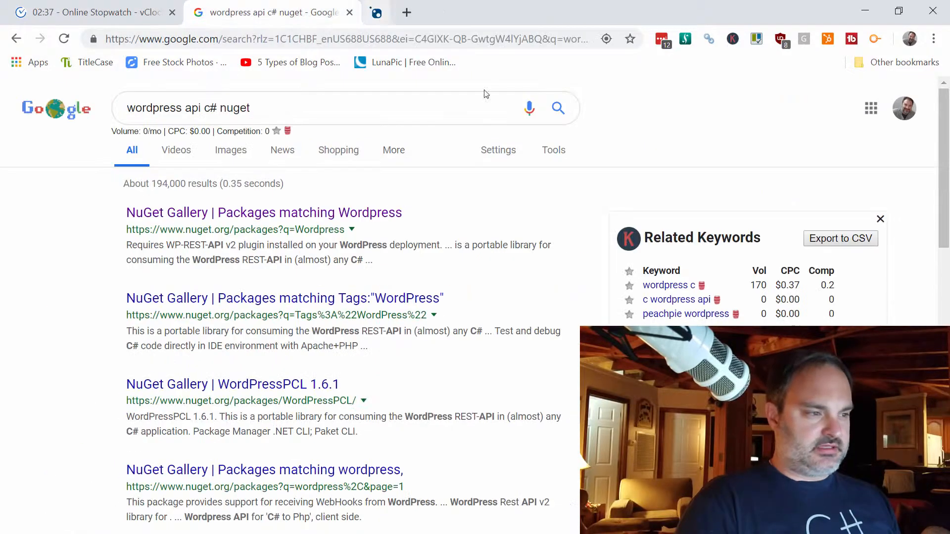
{"action": "scroll", "scroll_direction": "down", "scroll_amount": 3}
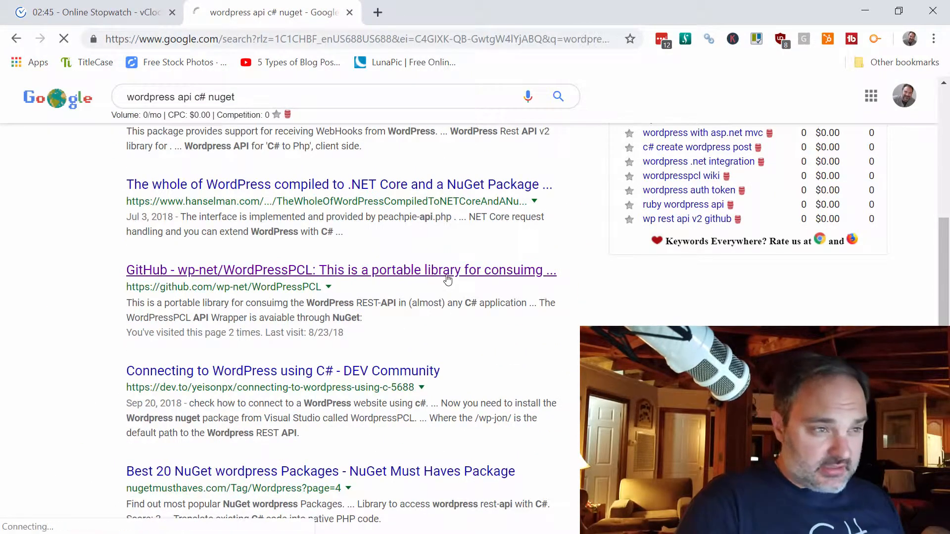
Open the WordPressPCL GitHub repository and scroll to its Quickstart posts example
{"action": "left_click", "coordinate": [341, 270]}
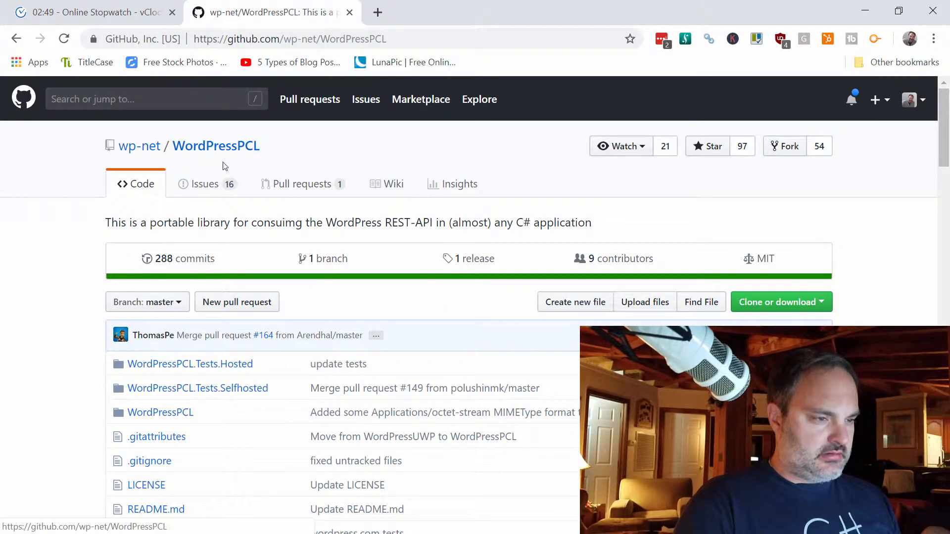
{"action": "scroll", "scroll_direction": "down", "scroll_amount": 3}
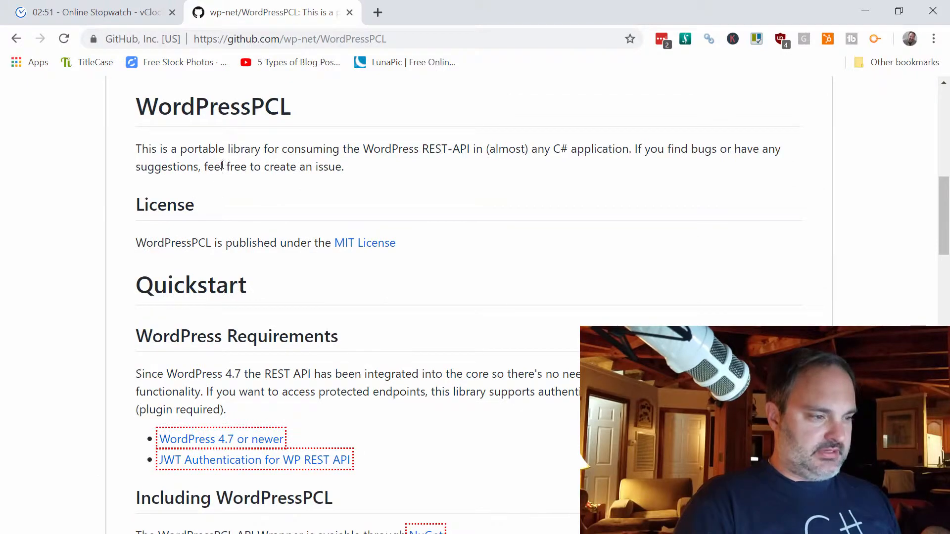
{"action": "scroll", "scroll_direction": "down", "scroll_amount": 3}
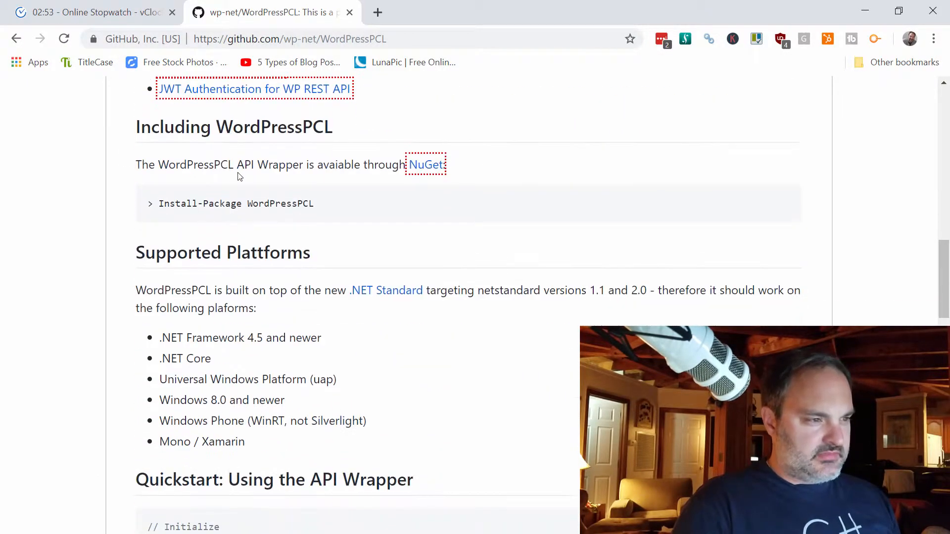
{"action": "scroll", "scroll_direction": "down", "scroll_amount": 3}
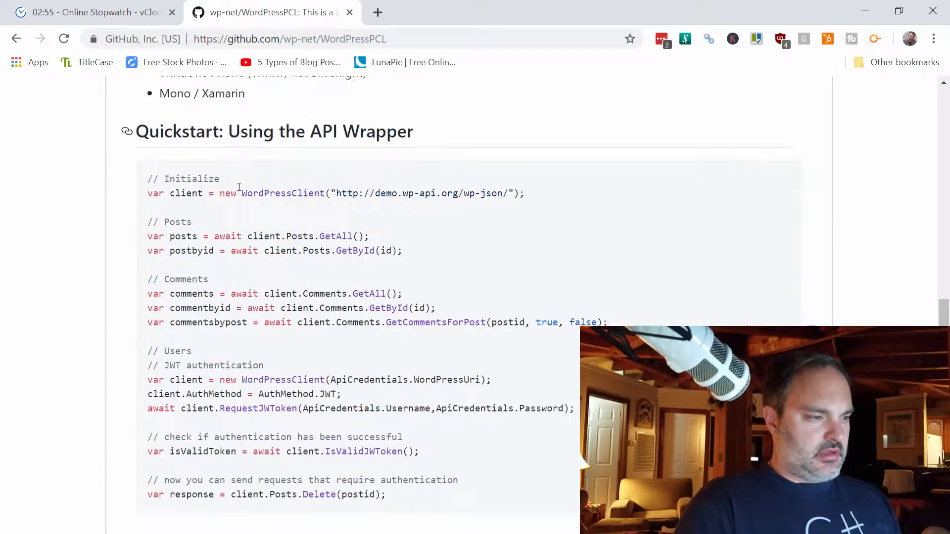
{"action": "scroll", "scroll_direction": "down", "scroll_amount": 3}
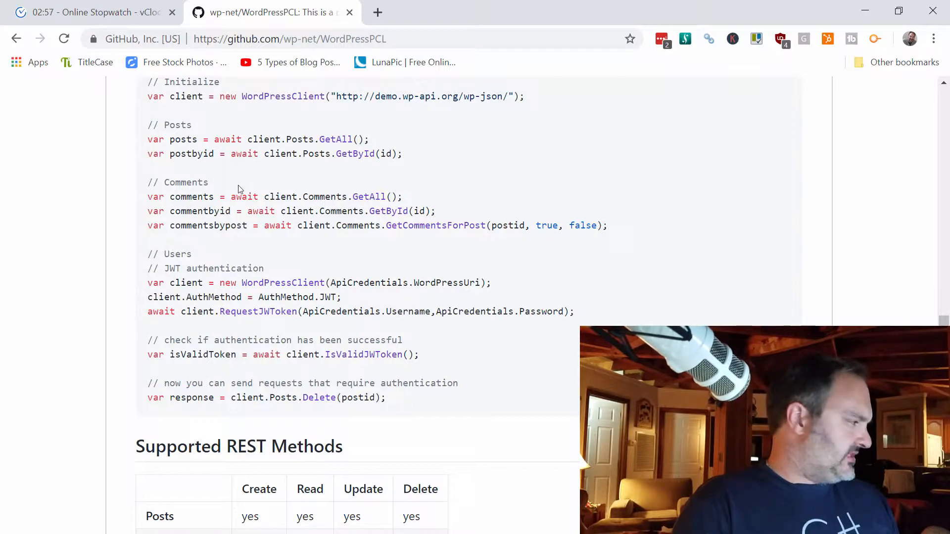
{"action": "mouse_move", "coordinate": [367, 256]}
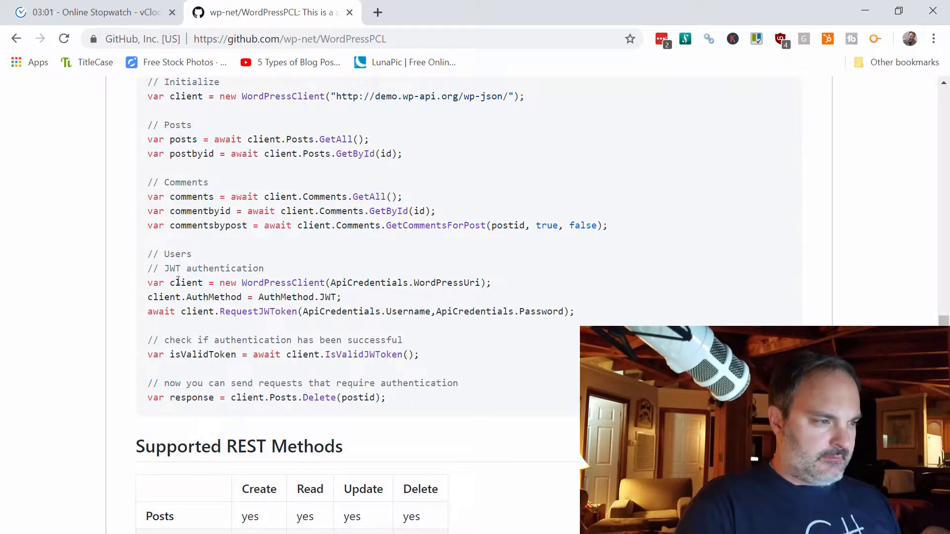
{"action": "mouse_move", "coordinate": [293, 192]}
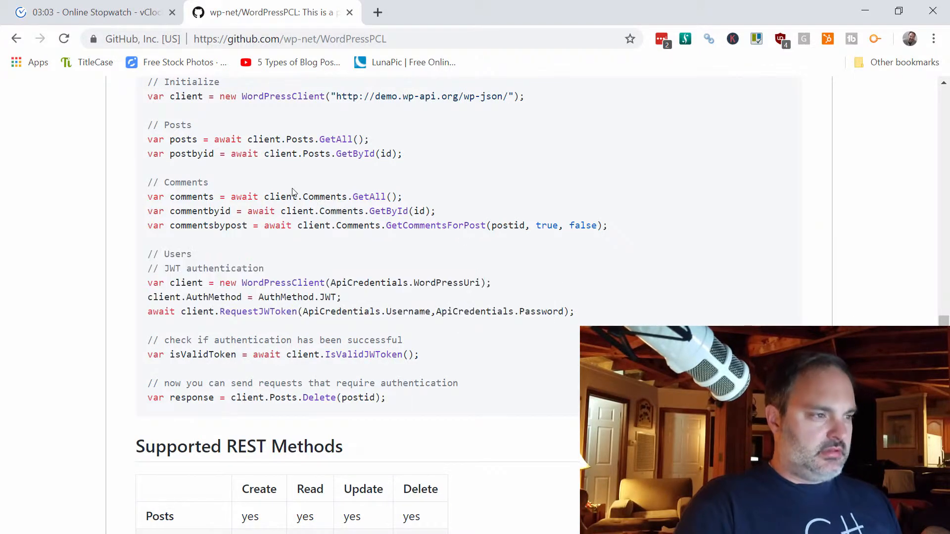
{"action": "scroll", "scroll_direction": "up", "scroll_amount": 3}
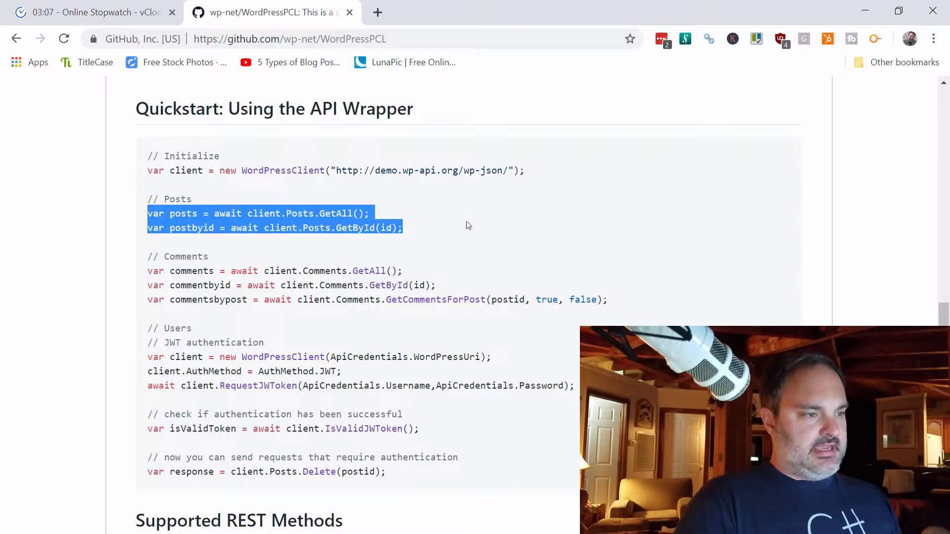
{"action": "left_click", "coordinate": [406, 218]}
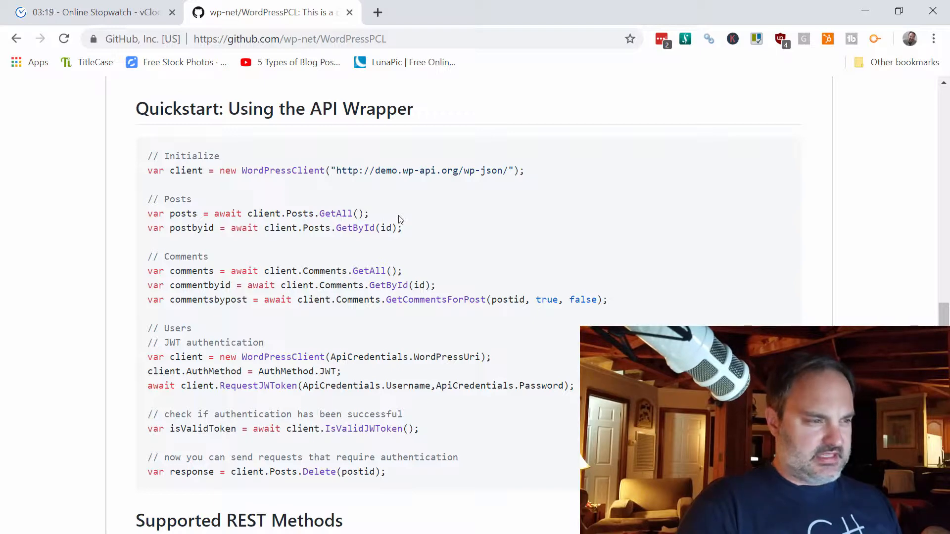
{"action": "mouse_move", "coordinate": [222, 78]}
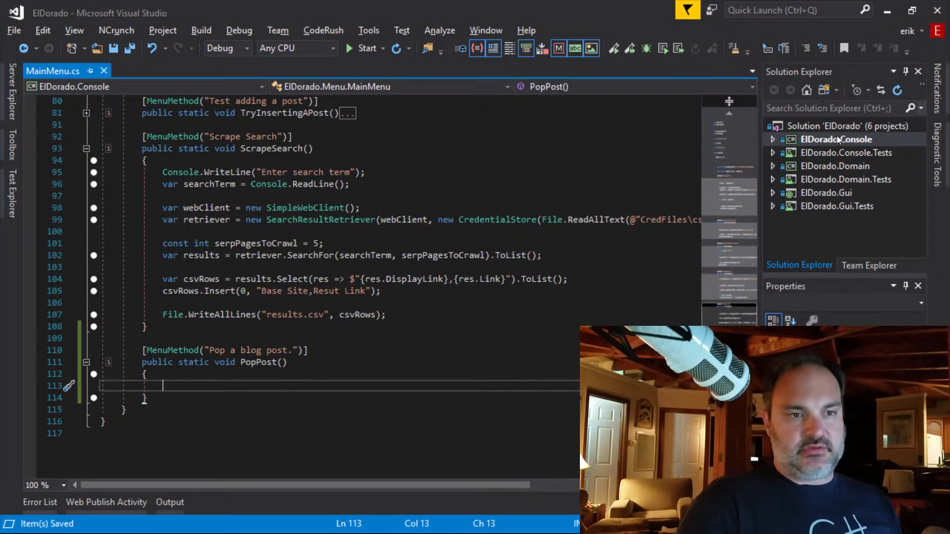
Search 'wordpress pcl' in ElDorado.Console's NuGet Package Manager Browse tab
{"action": "right_click", "coordinate": [838, 140]}
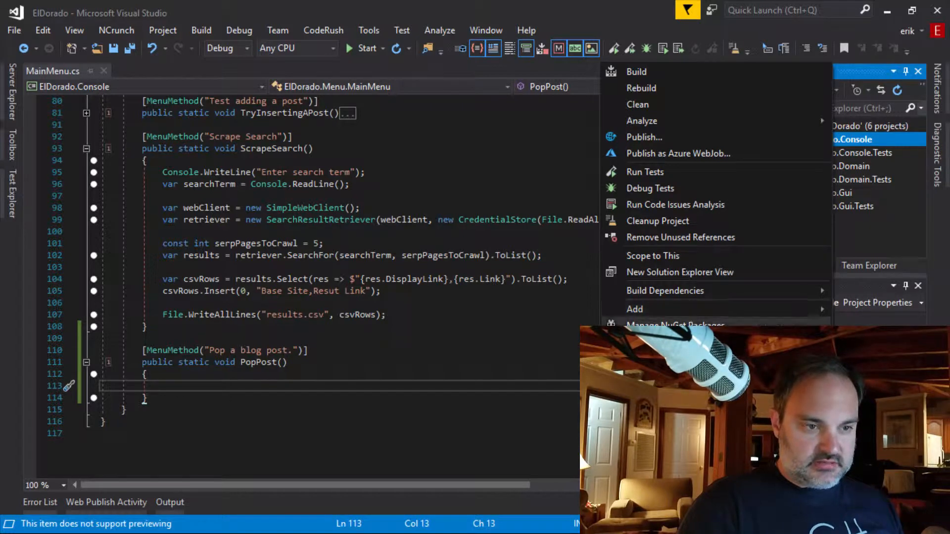
{"action": "left_click", "coordinate": [675, 321]}
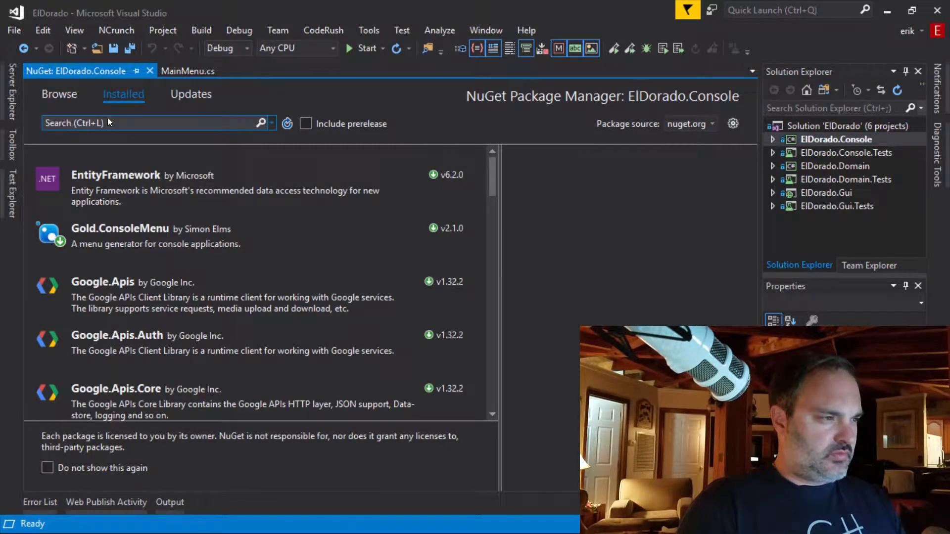
{"action": "left_click", "coordinate": [59, 94]}
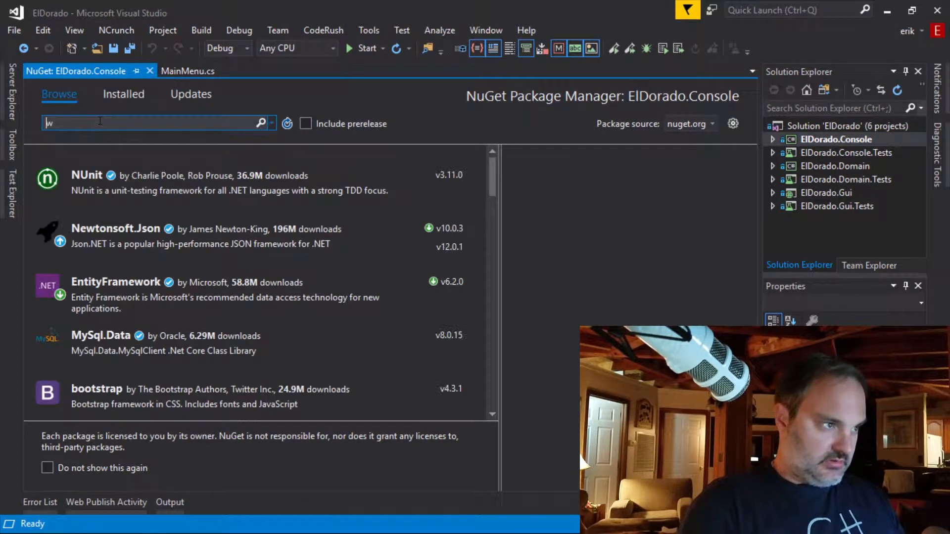
{"action": "type", "text": "wordpress pc!"}
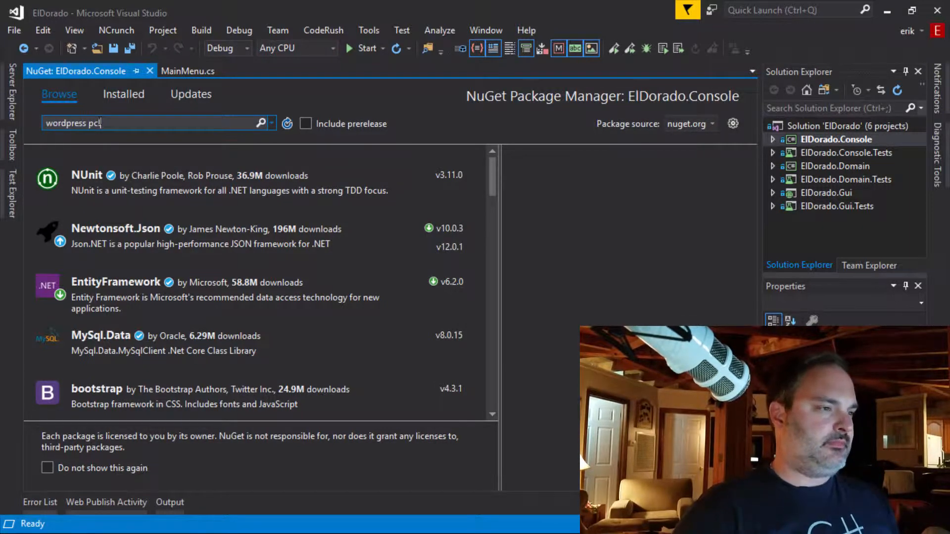
{"action": "key", "text": "Return"}
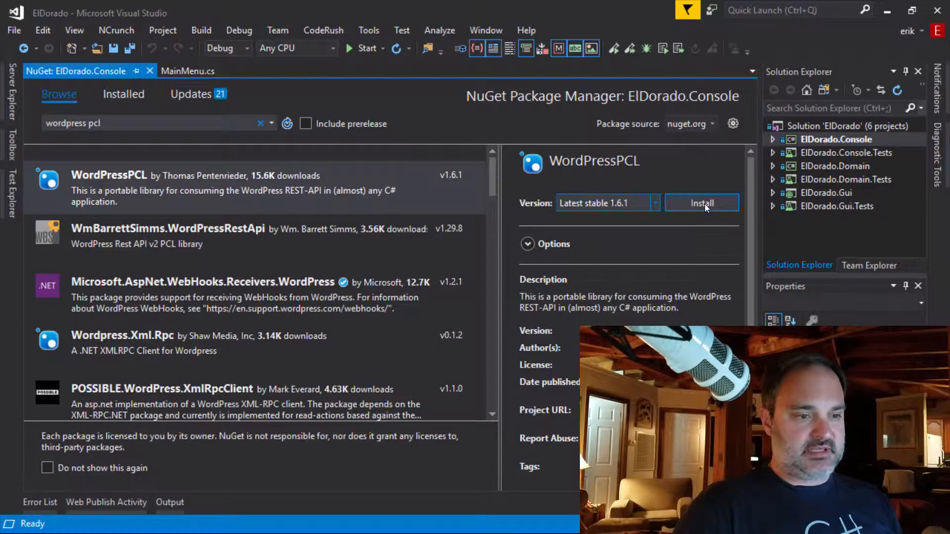
Install WordPressPCL 1.6.1 and inspect the Manatee.Trello conflict warning in the Error List
{"action": "left_click", "coordinate": [701, 203]}
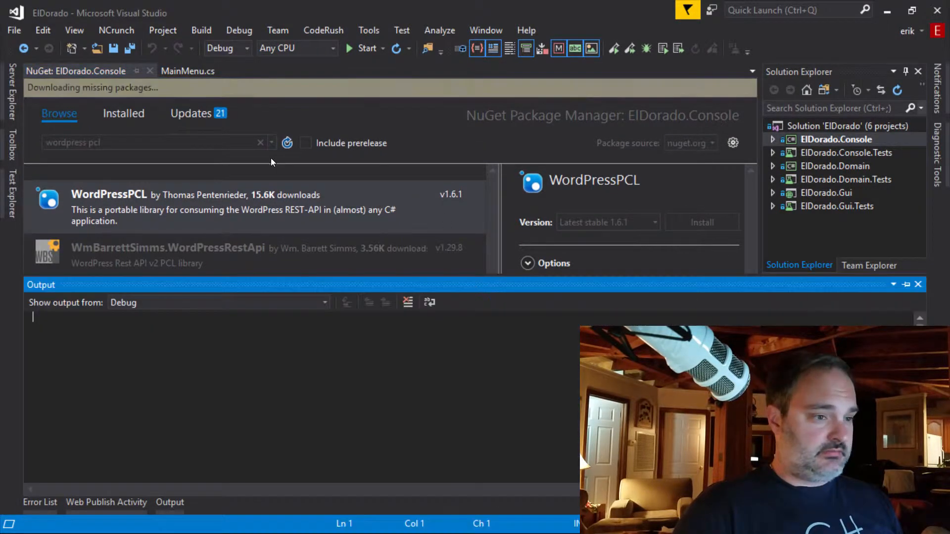
{"action": "left_click", "coordinate": [701, 222]}
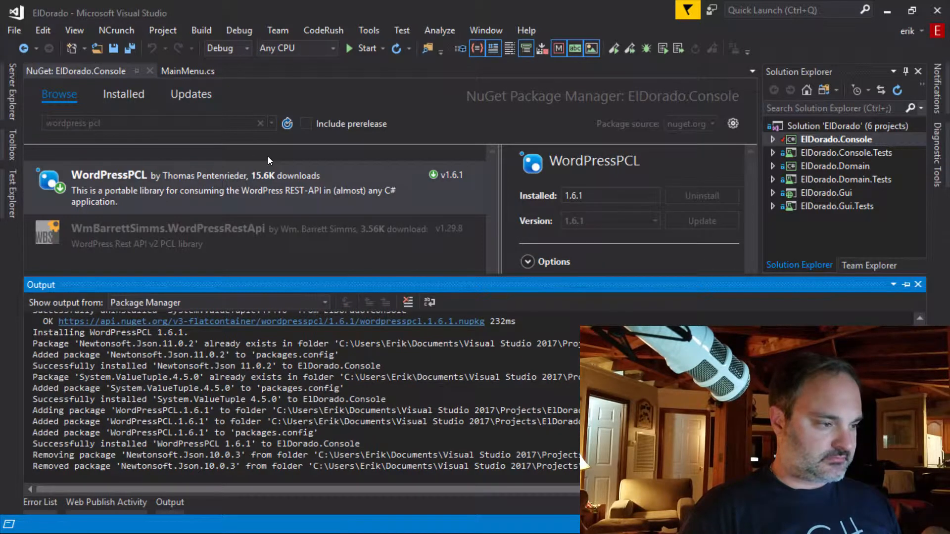
{"action": "left_click", "coordinate": [40, 501]}
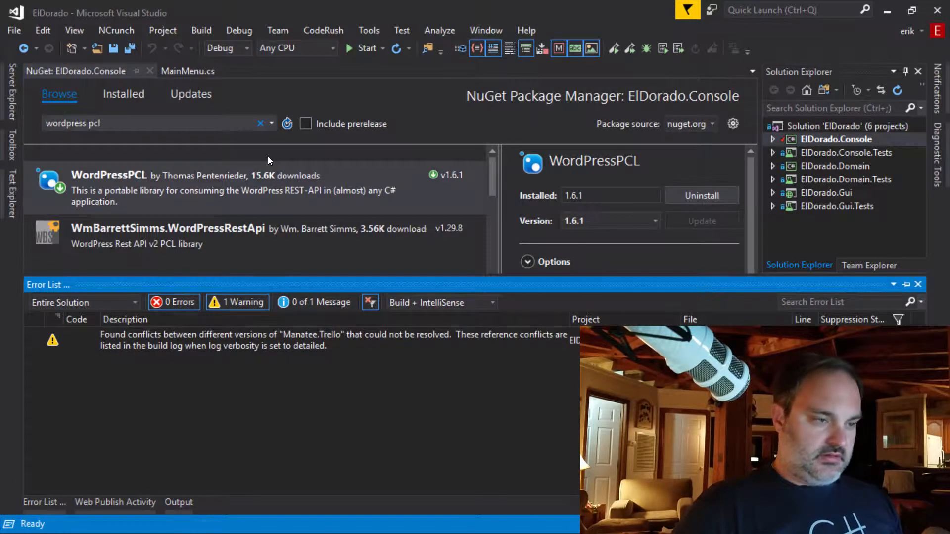
{"action": "left_click", "coordinate": [291, 340]}
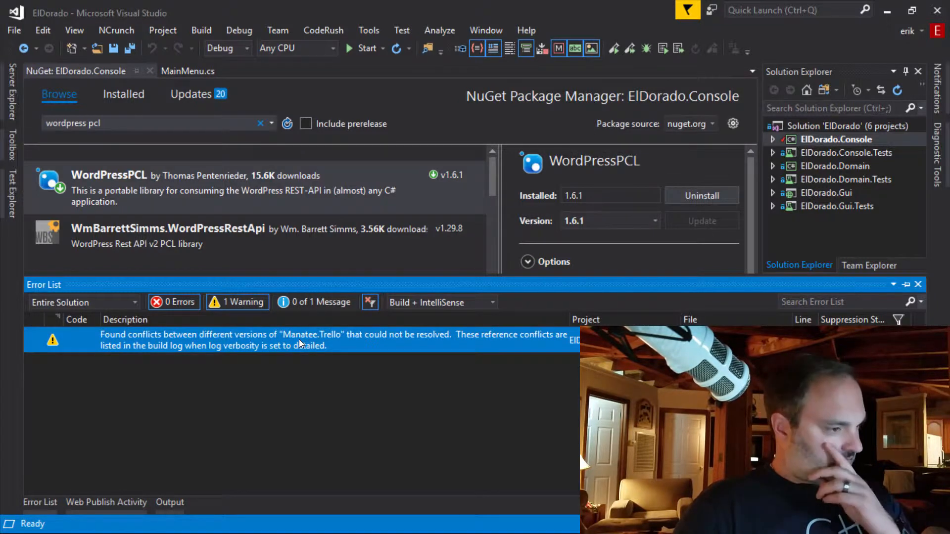
{"action": "mouse_move", "coordinate": [376, 348]}
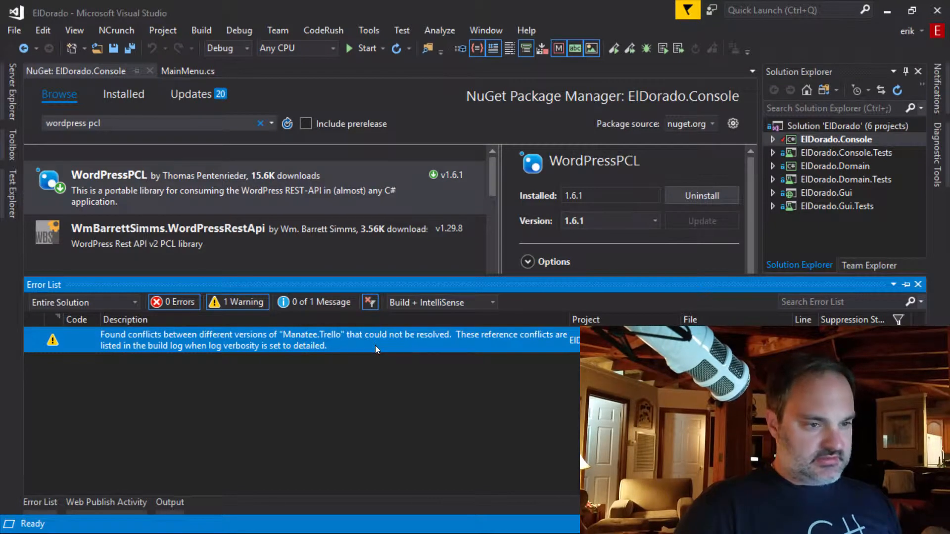
{"action": "mouse_move", "coordinate": [234, 315]}
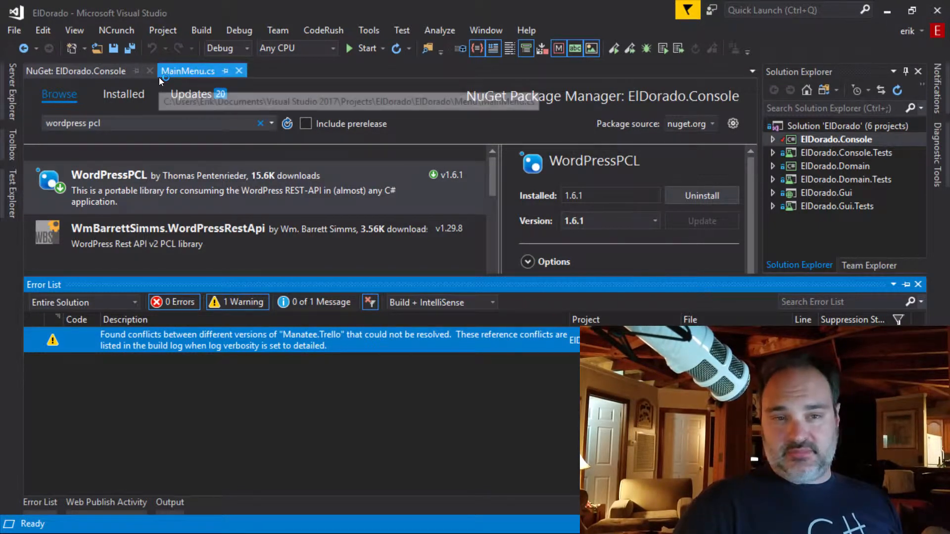
Select the 'var client = new WordPressClient(...)' line from the Quickstart code
{"action": "left_click", "coordinate": [188, 71]}
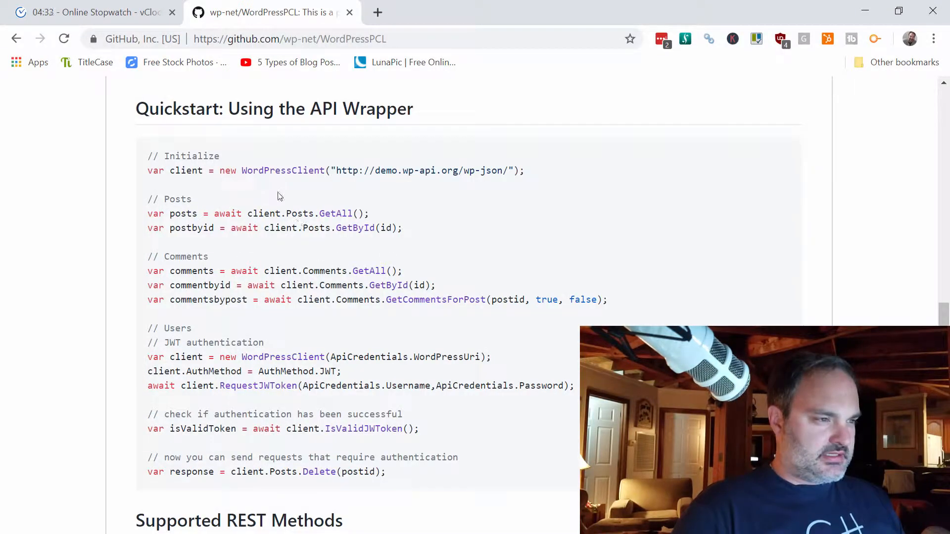
{"action": "triple_click", "coordinate": [273, 170]}
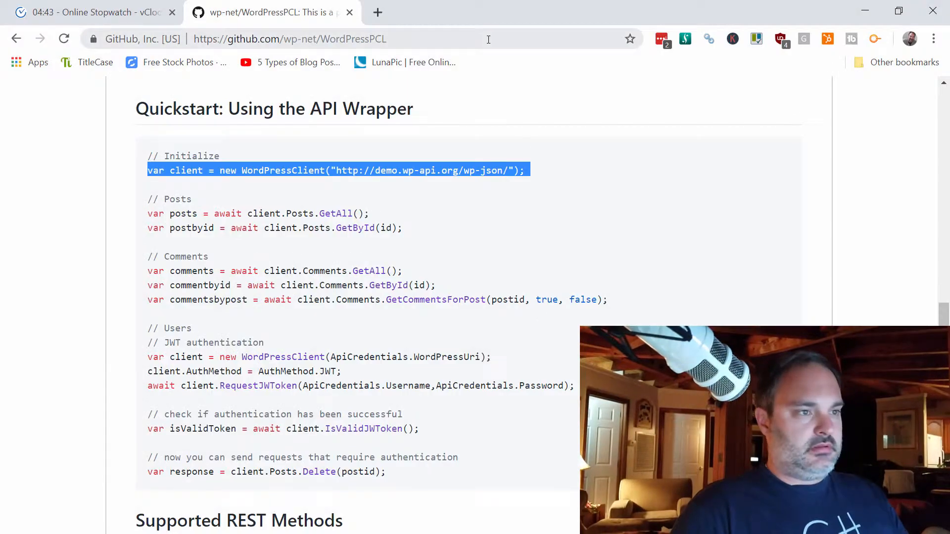
{"action": "left_click", "coordinate": [554, 12]}
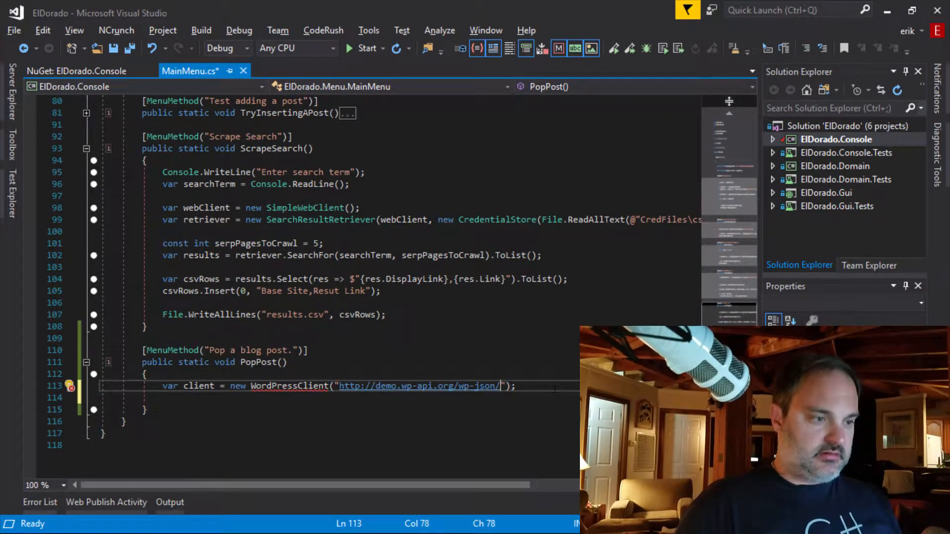
{"action": "double_click", "coordinate": [418, 386]}
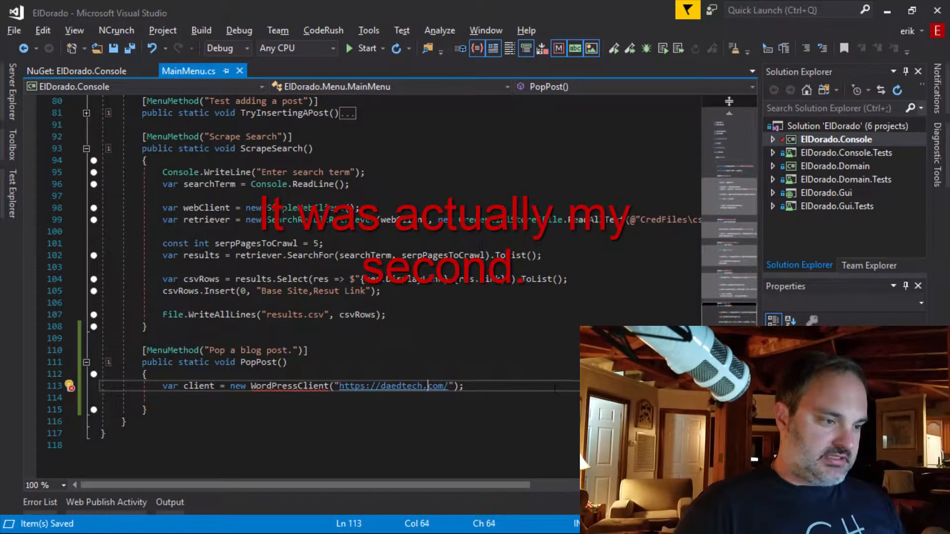
{"action": "left_click", "coordinate": [252, 387]}
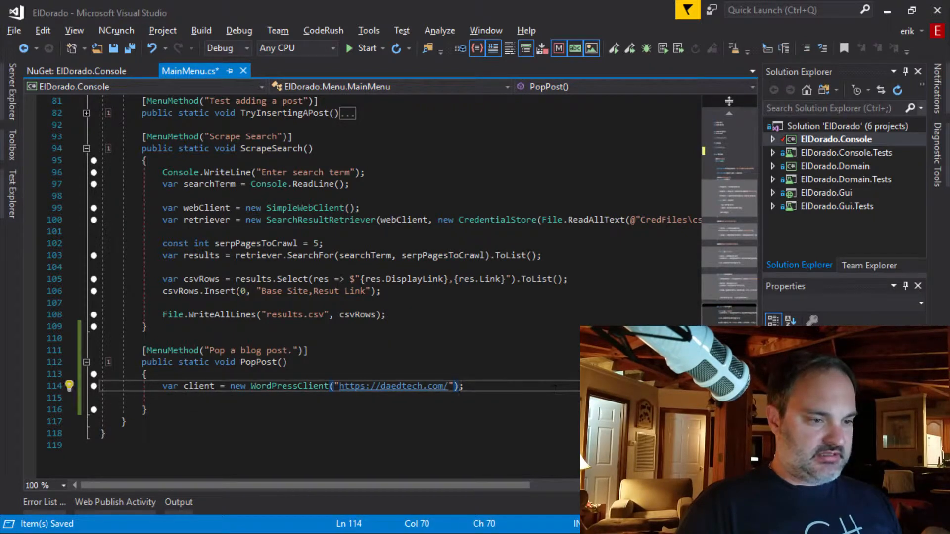
{"action": "key", "text": "enter"}
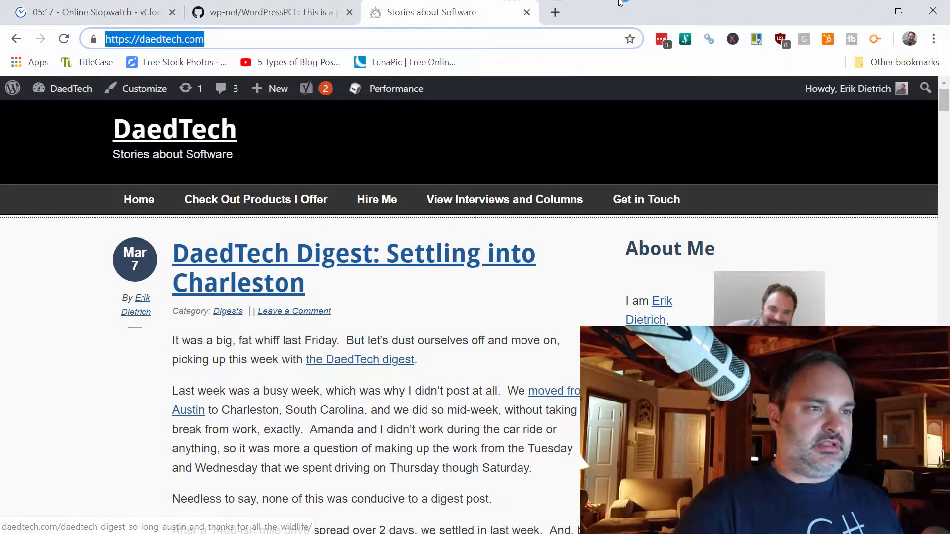
Check the DaedTech blog's full URL in Chrome's address bar
{"action": "left_click", "coordinate": [270, 12]}
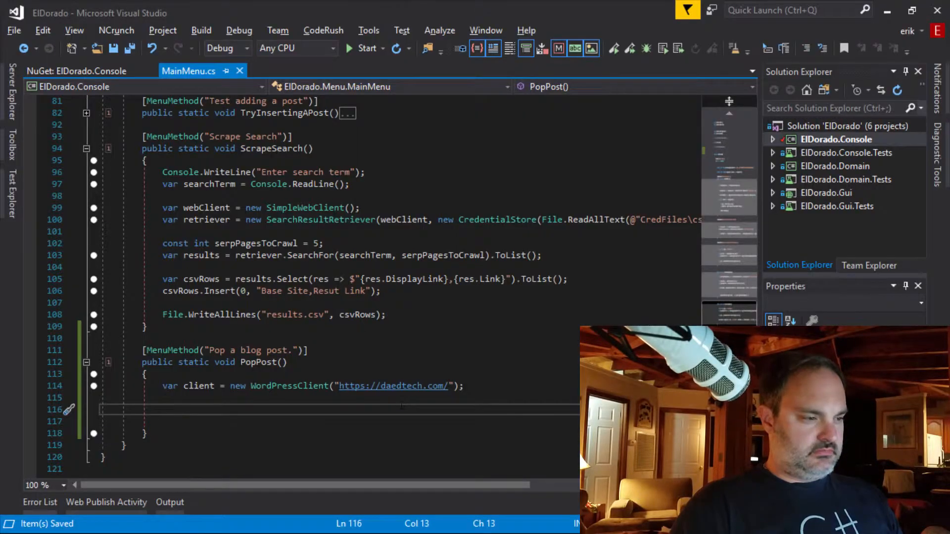
Add 'var posts = client.Posts.GetAll();' to PopPost, removing the await keyword
{"action": "type", "text": "var posts = await client.Posts.GetAll();"}
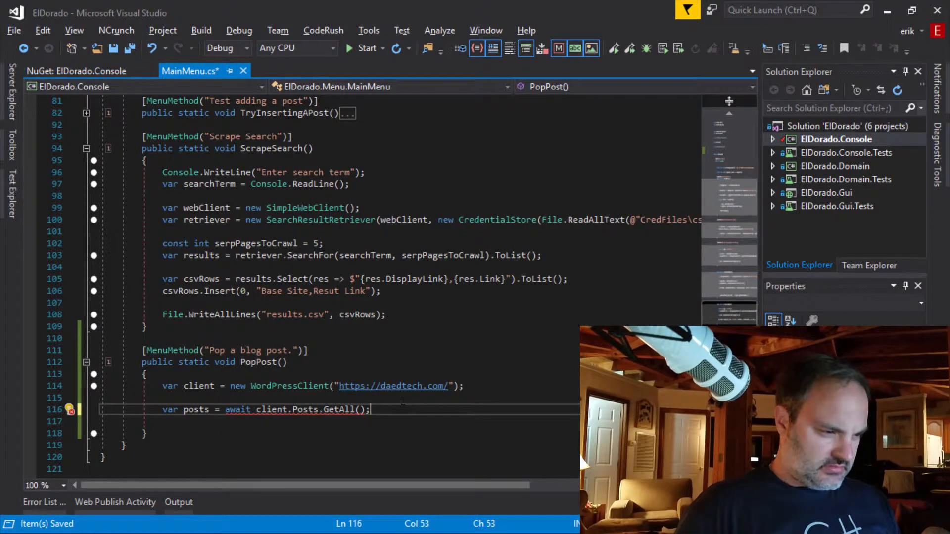
{"action": "left_click", "coordinate": [239, 410]}
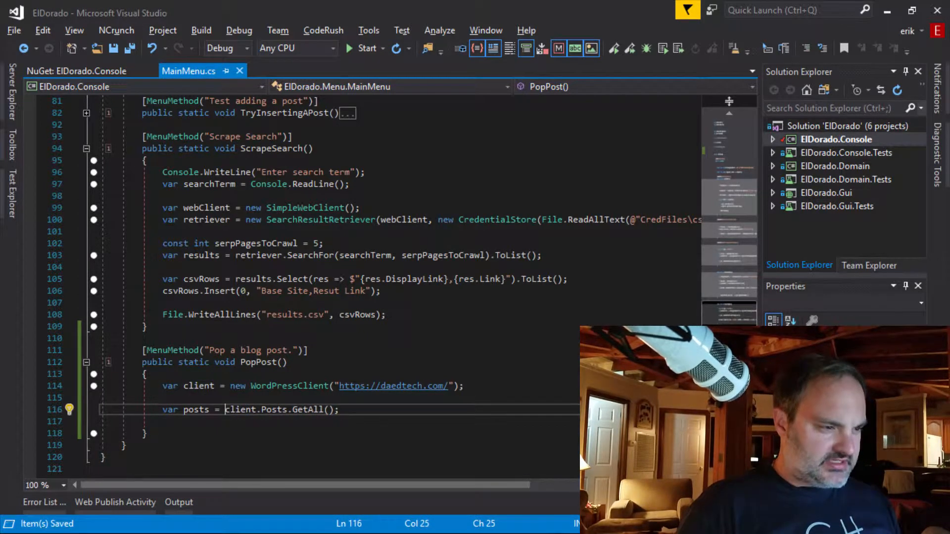
{"action": "double_click", "coordinate": [240, 410]}
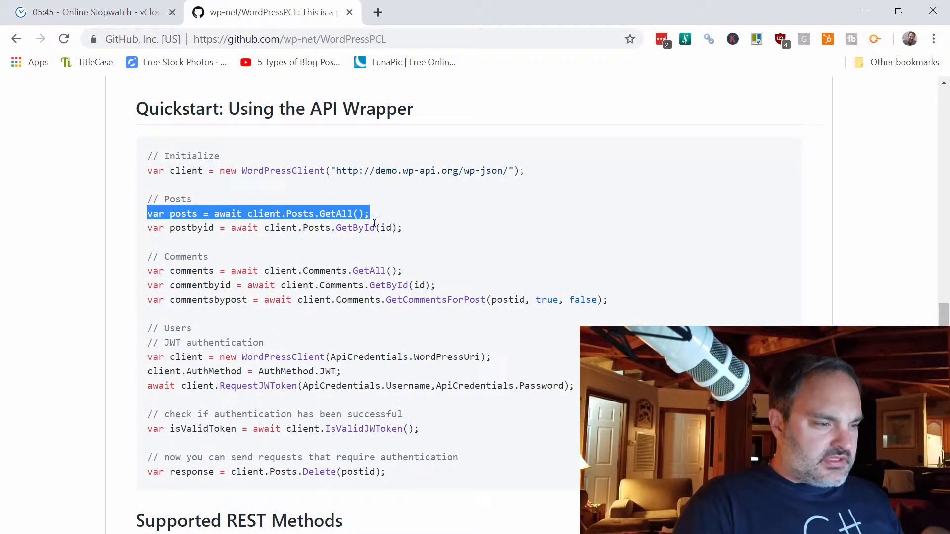
Scroll through the WordPressPCL README quickstart on GitHub
{"action": "scroll", "scroll_direction": "down", "scroll_amount": 3}
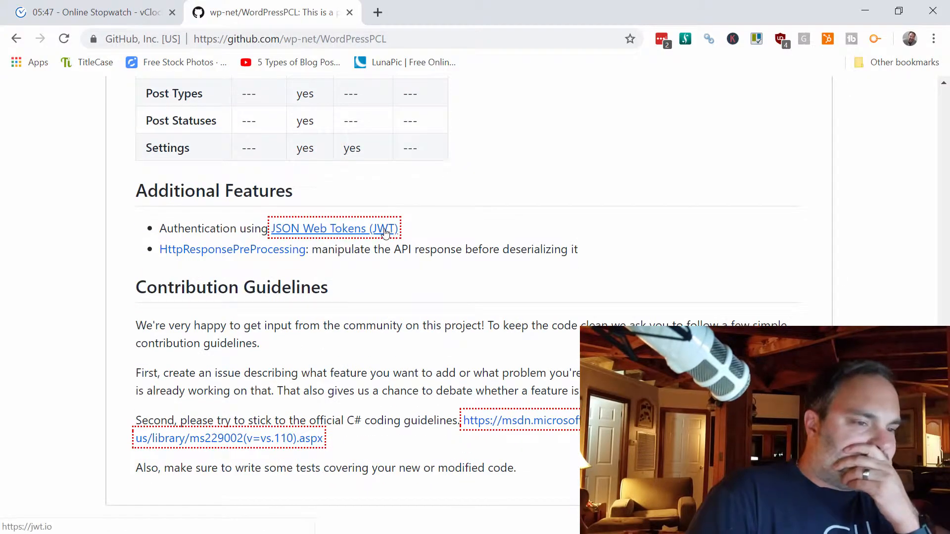
{"action": "scroll", "scroll_direction": "up", "scroll_amount": 3}
{"action": "type", "text": "dae"}
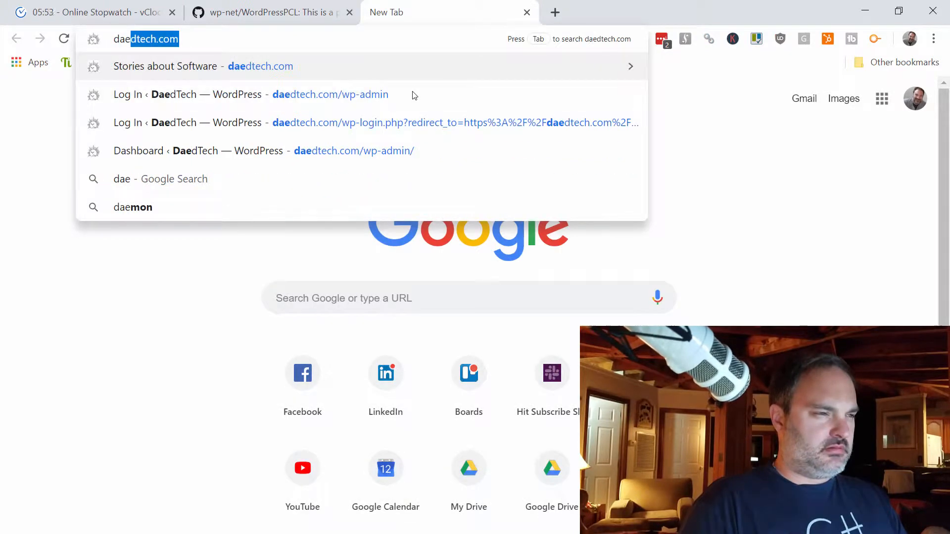
Search 'wordpress post id' and open Pagely's article on finding post IDs
{"action": "key", "text": "Escape"}
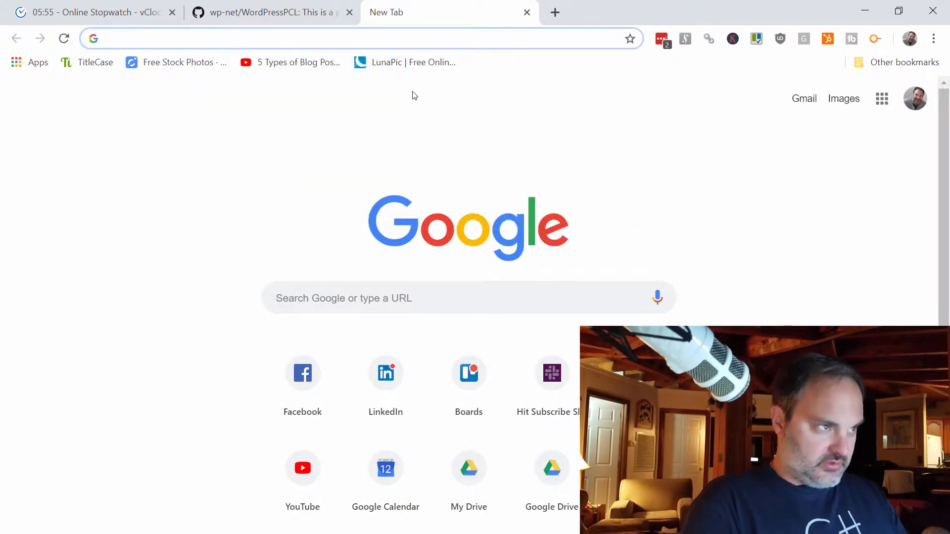
{"action": "type", "text": "wordpress po"}
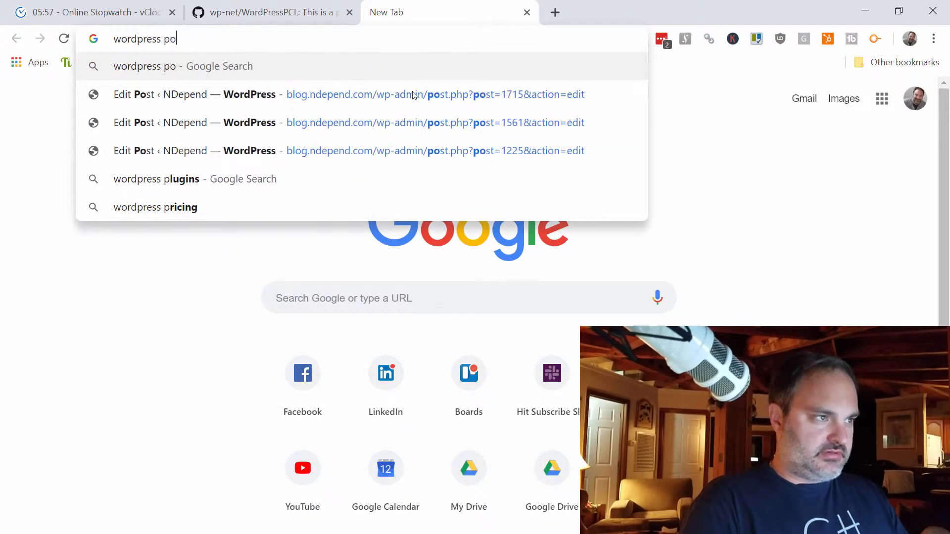
{"action": "key", "text": "Return"}
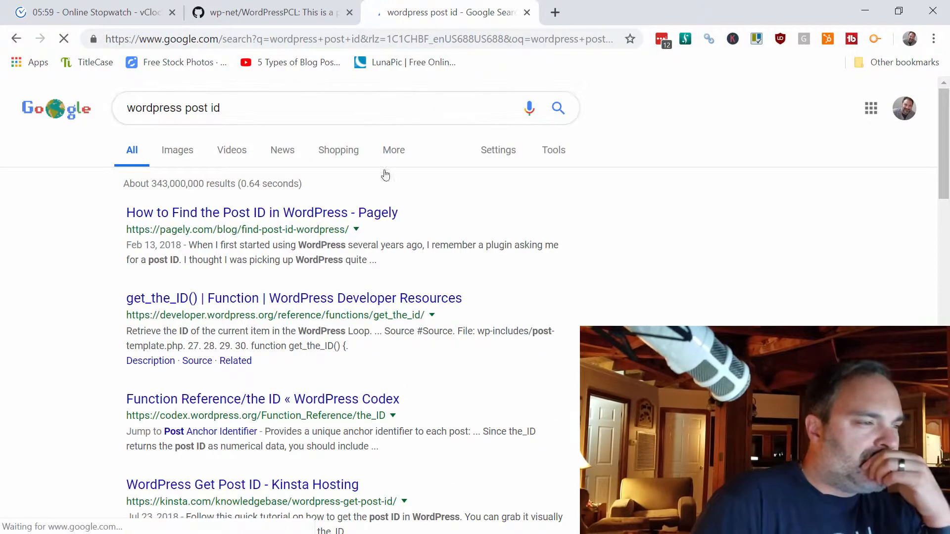
{"action": "left_click", "coordinate": [262, 213]}
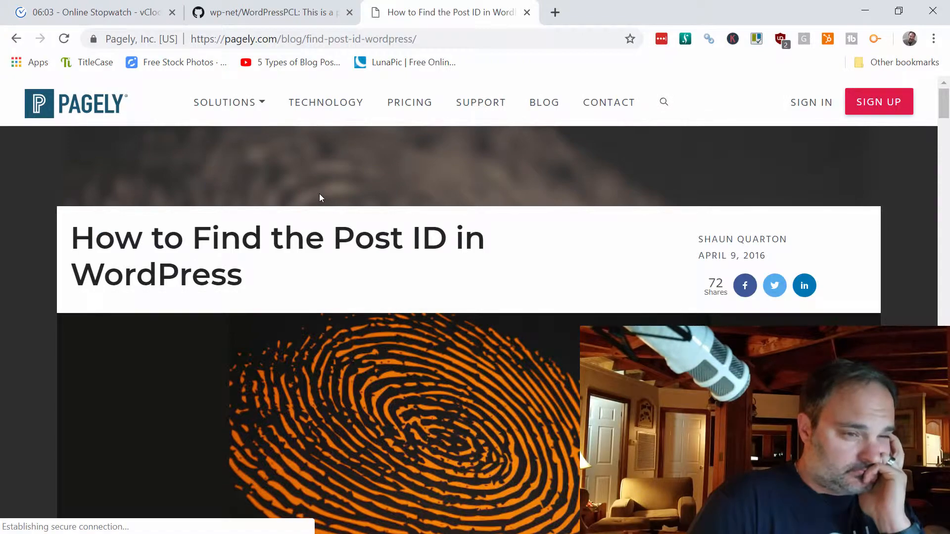
Scroll the Pagely article down to its 'How to find a post ID' section
{"action": "scroll", "scroll_direction": "down", "scroll_amount": 3}
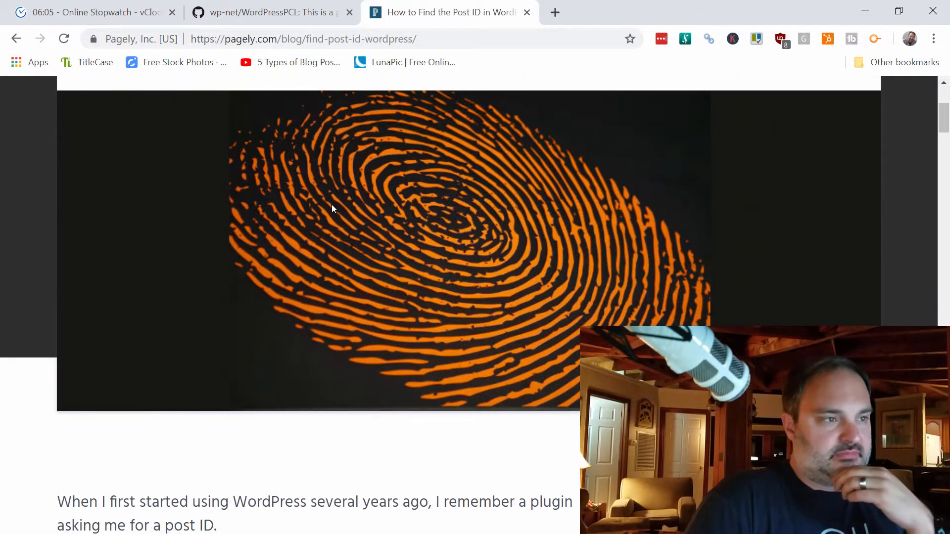
{"action": "scroll", "scroll_direction": "down", "scroll_amount": 3}
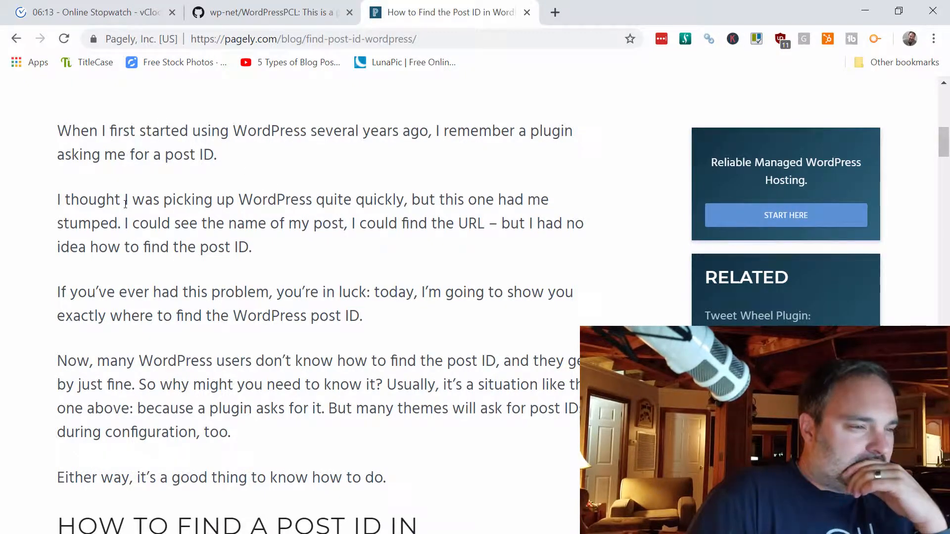
{"action": "scroll", "scroll_direction": "down", "scroll_amount": 3}
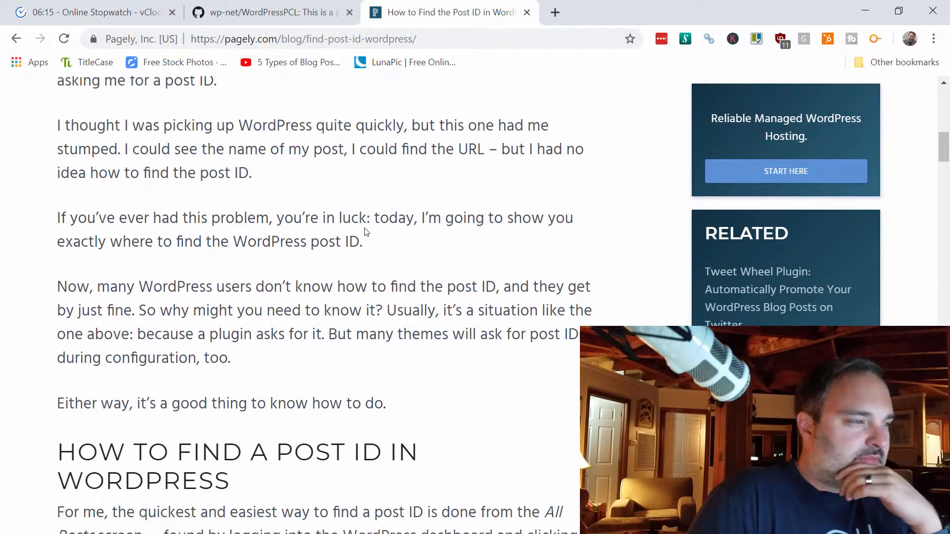
{"action": "scroll", "scroll_direction": "down", "scroll_amount": 3}
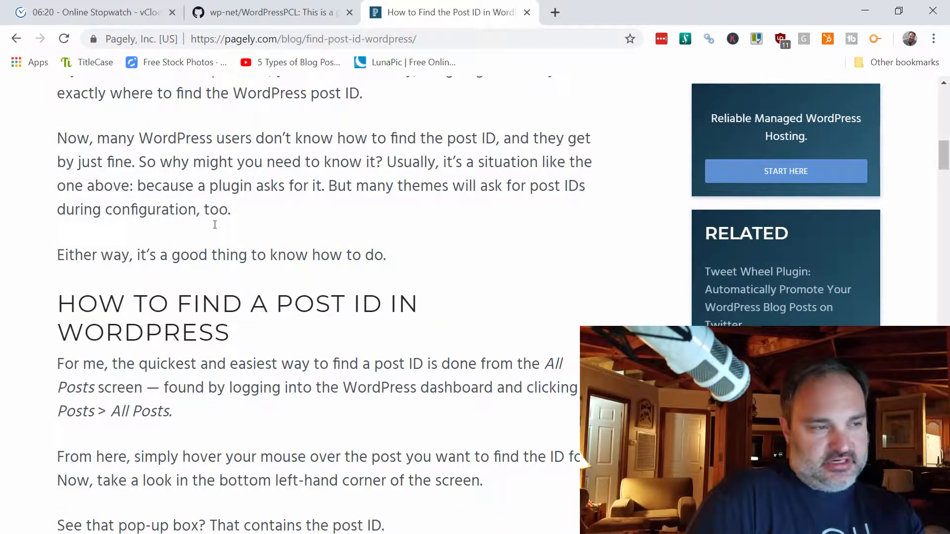
{"action": "scroll", "scroll_direction": "down", "scroll_amount": 3}
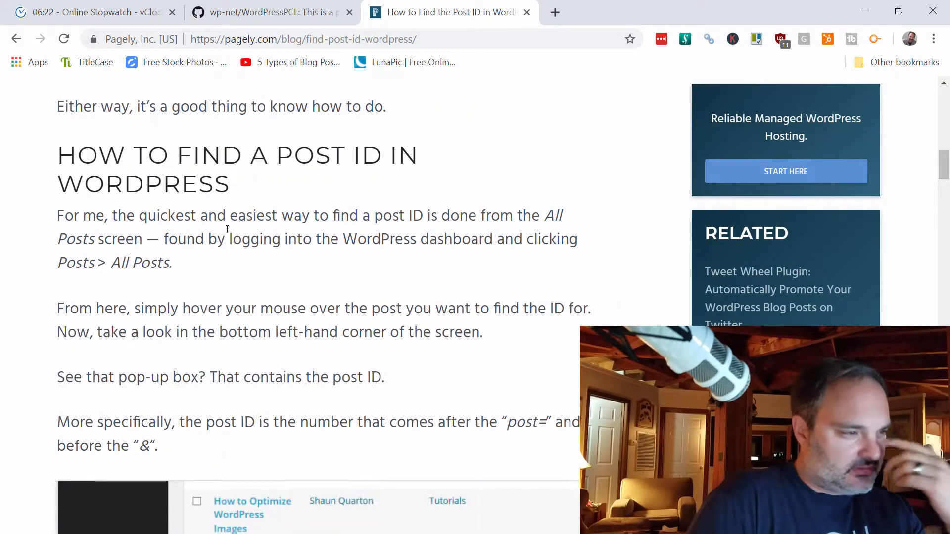
{"action": "scroll", "scroll_direction": "down", "scroll_amount": 3}
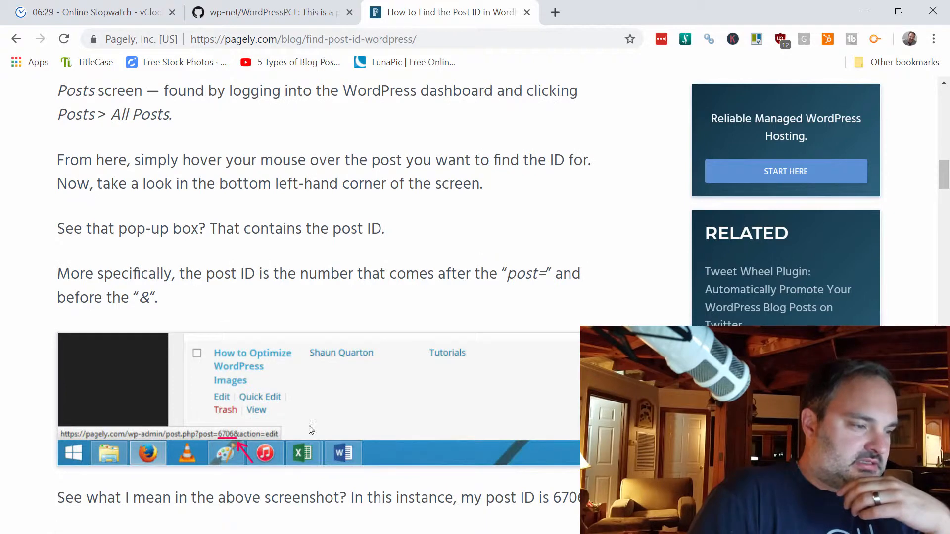
{"action": "left_click", "coordinate": [329, 38]}
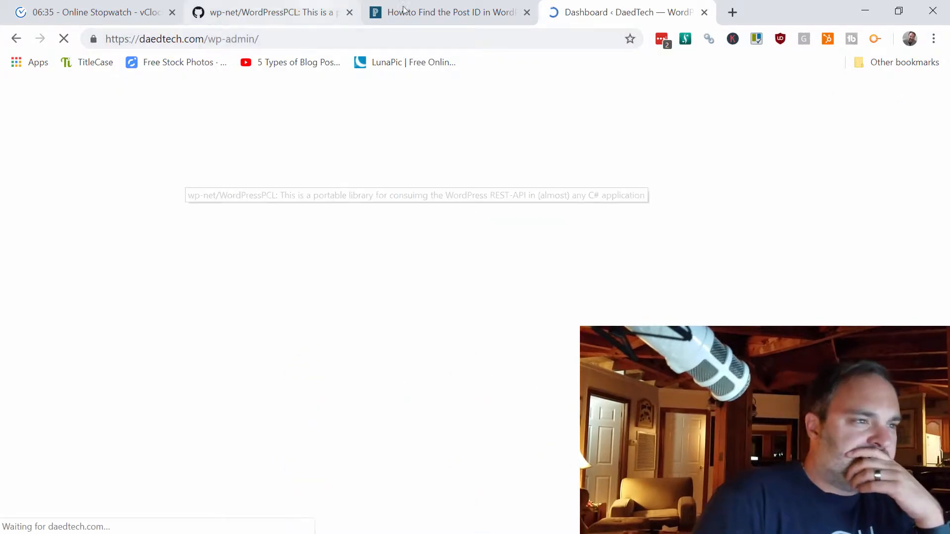
Load the DaedTech wp-admin dashboard, list All Posts, and note the top post's ID 11704
{"action": "left_click", "coordinate": [38, 208]}
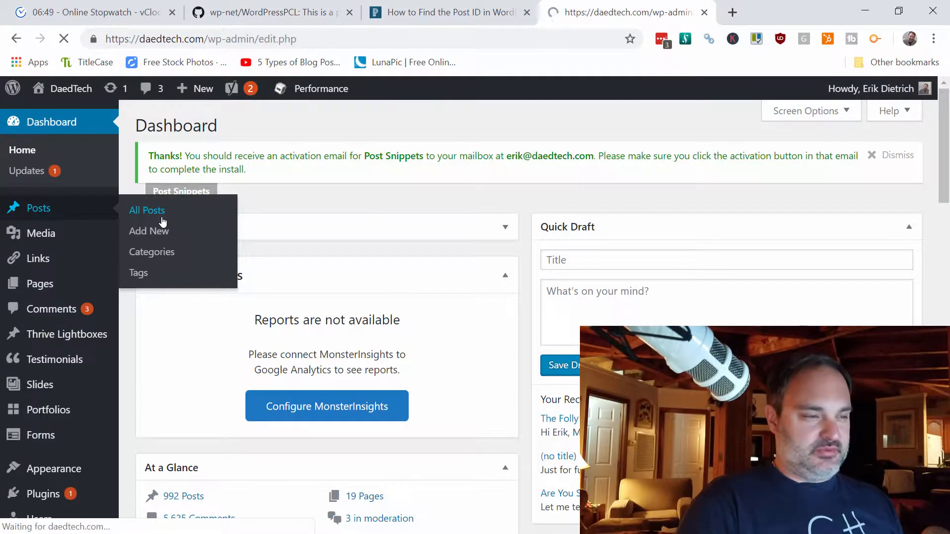
{"action": "left_click", "coordinate": [146, 211]}
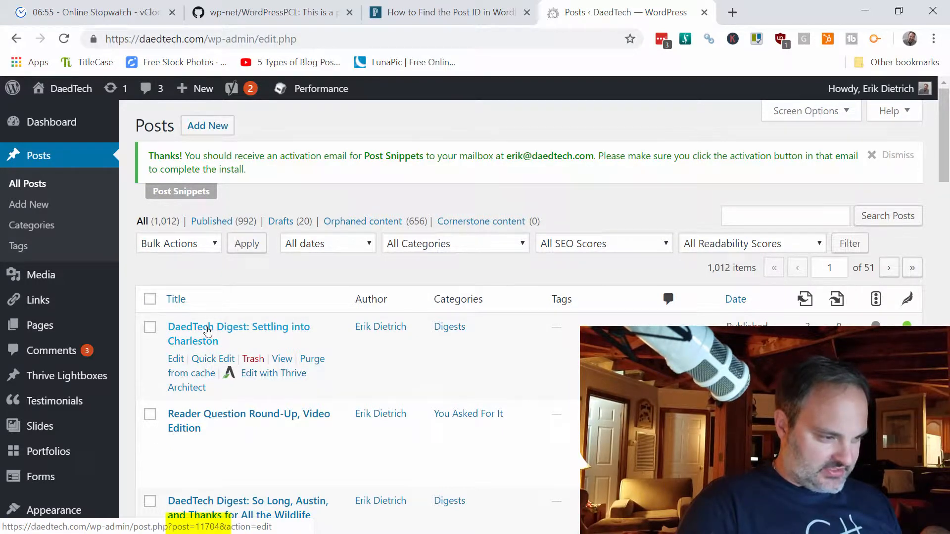
{"action": "mouse_move", "coordinate": [515, 5]}
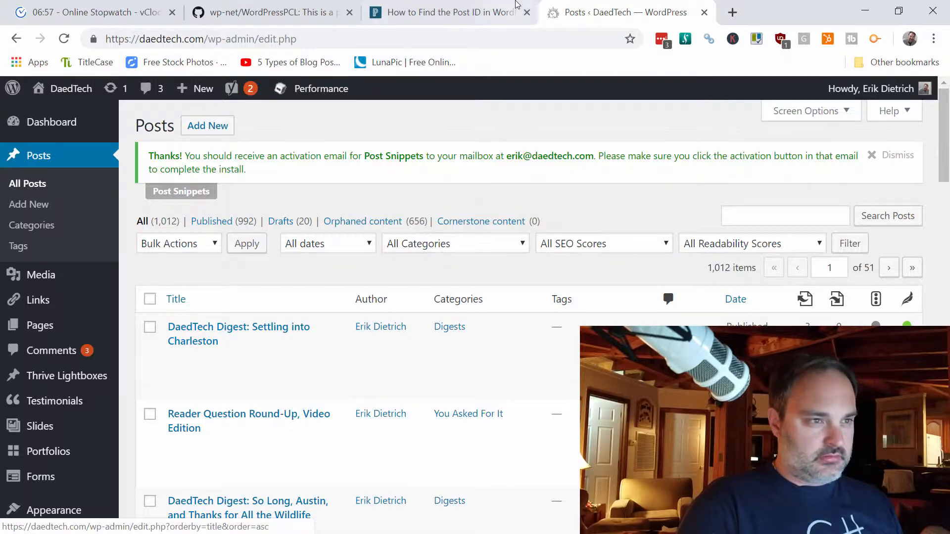
{"action": "left_click", "coordinate": [92, 12]}
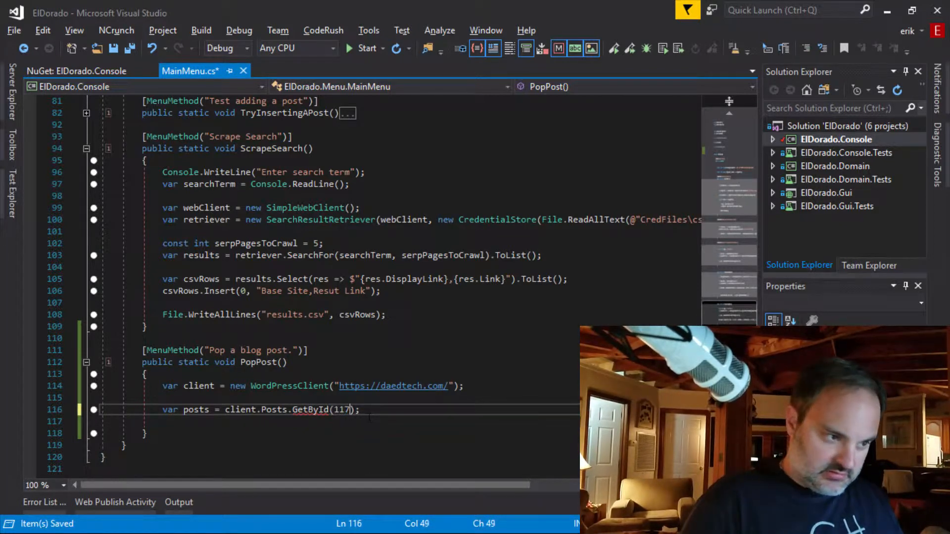
Change line 116 to var posts = client.Posts.GetByID(11704).Result;
{"action": "type", "text": "4"}
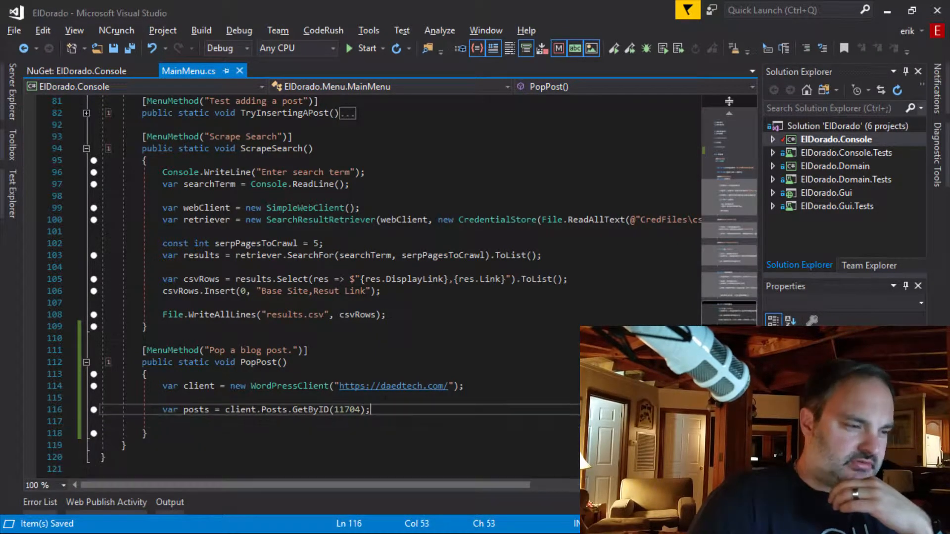
{"action": "type", "text": ".Result"}
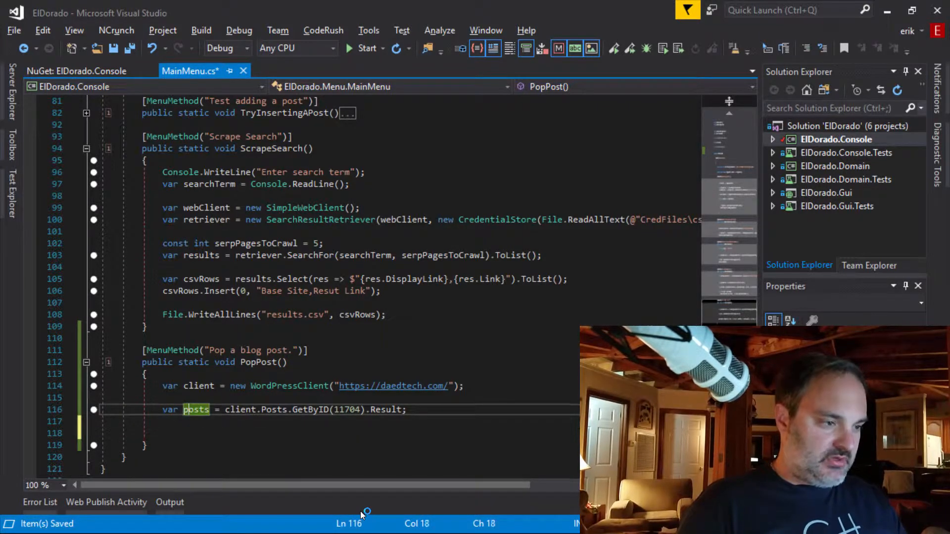
Rename posts to post, add Console.Write(post.Content.Raw); on line 118, and save
{"action": "type", "text": "post"}
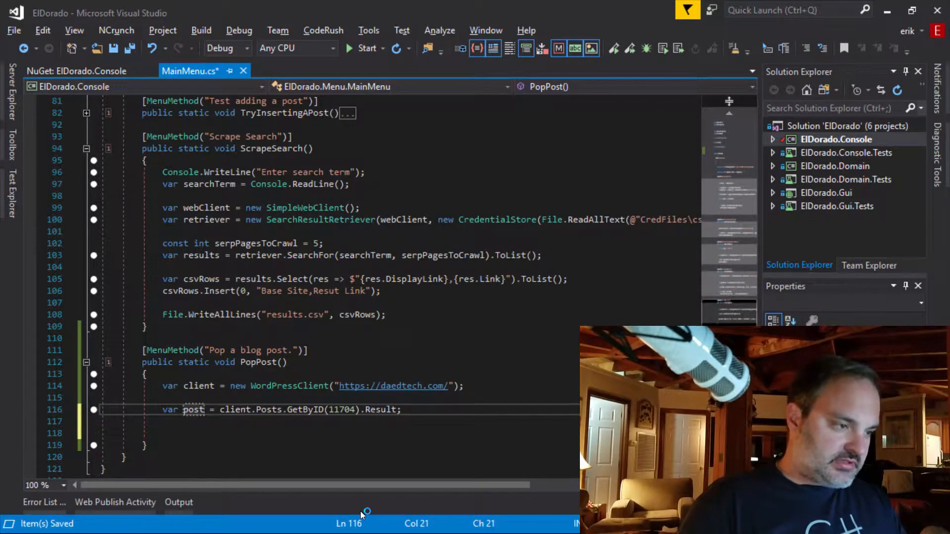
{"action": "type", "text": "post."}
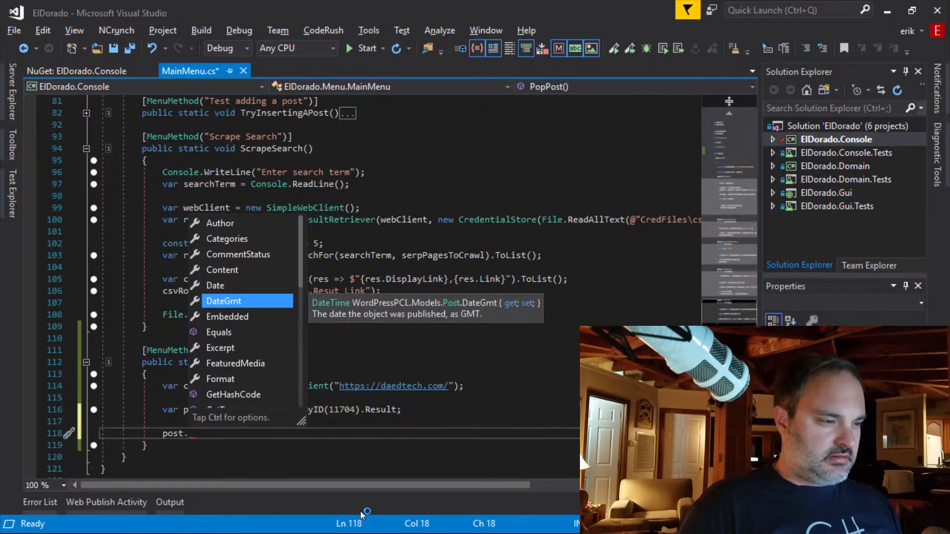
{"action": "scroll", "scroll_direction": "down", "scroll_amount": 3}
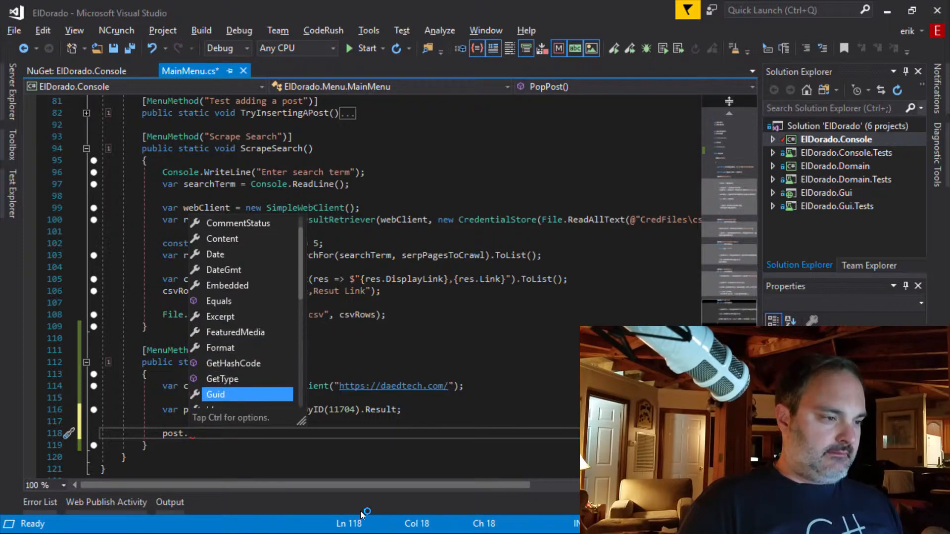
{"action": "scroll", "scroll_direction": "down", "scroll_amount": 3}
{"action": "type", "text": "Content"}
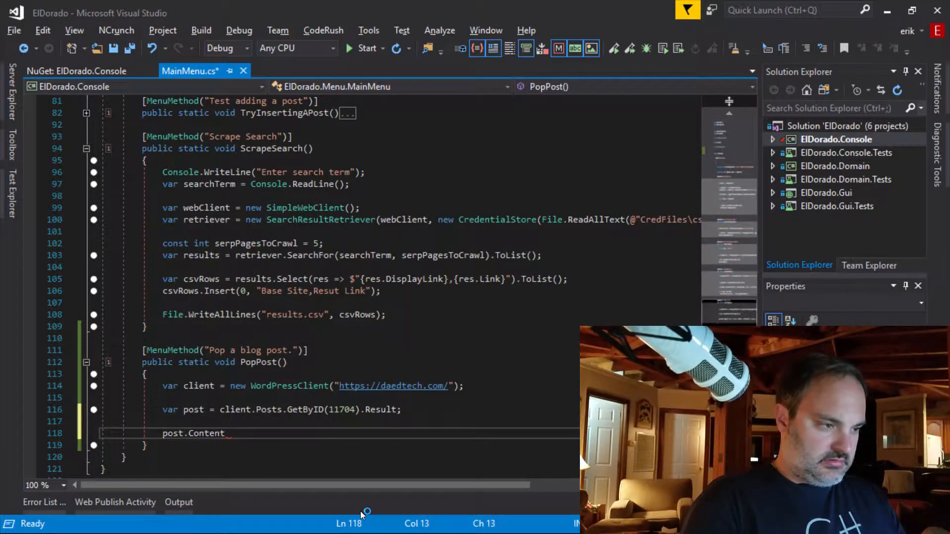
{"action": "type", "text": "Console.Write("}
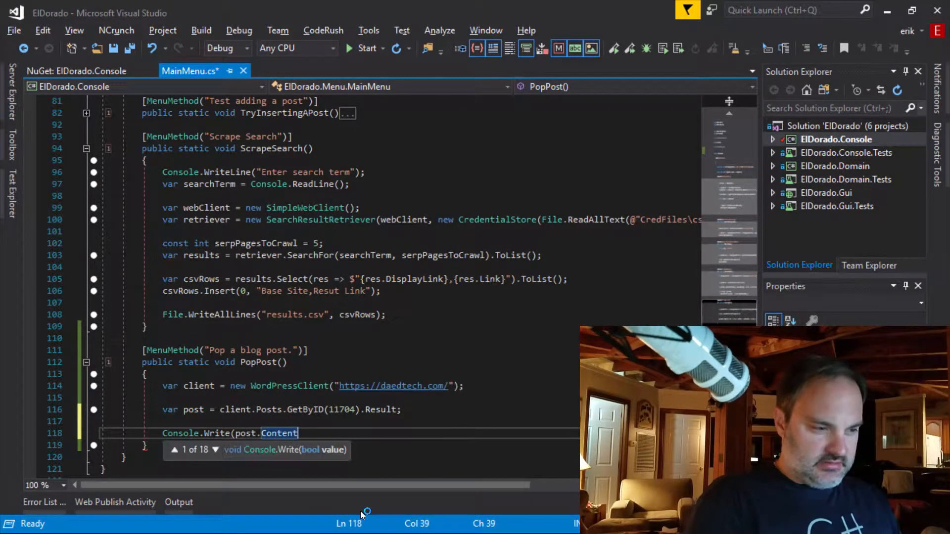
{"action": "type", "text": ");"}
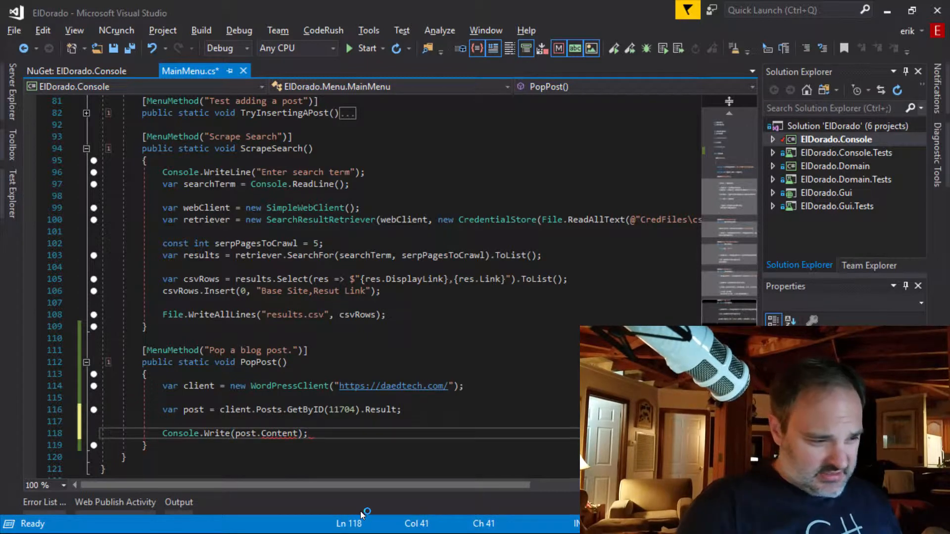
{"action": "mouse_move", "coordinate": [272, 433]}
{"action": "type", "text": ".Raw"}
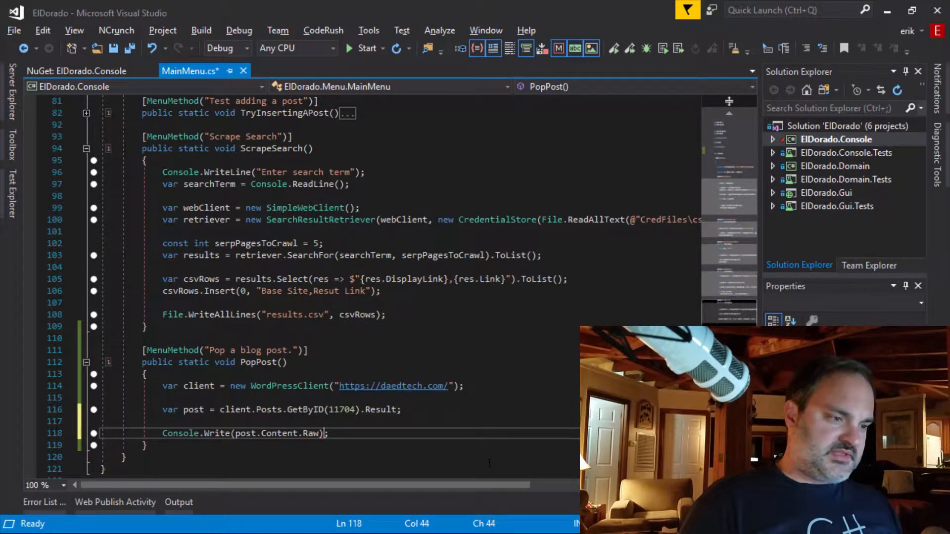
{"action": "key", "text": "ctrl+s"}
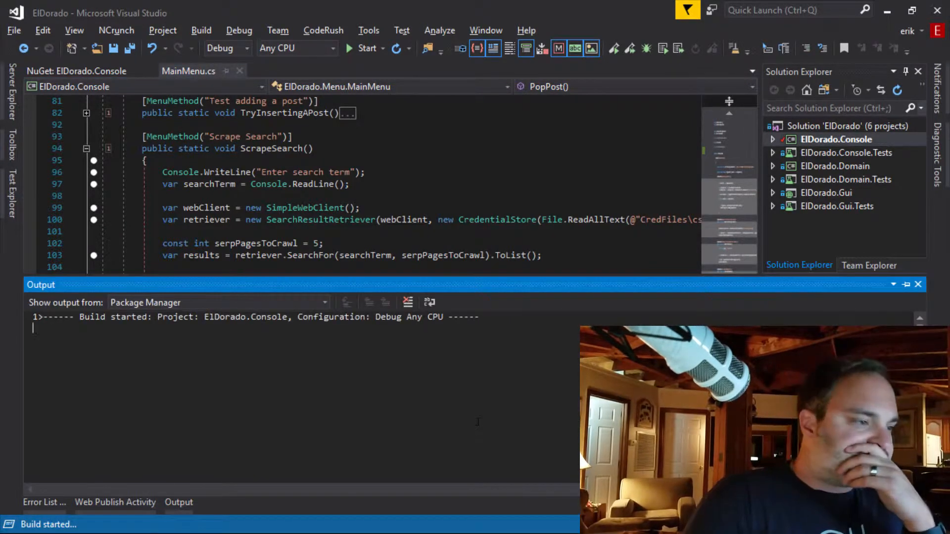
Start ElDorado under the debugger and enter menu option 2 to pop a post
{"action": "left_click", "coordinate": [365, 48]}
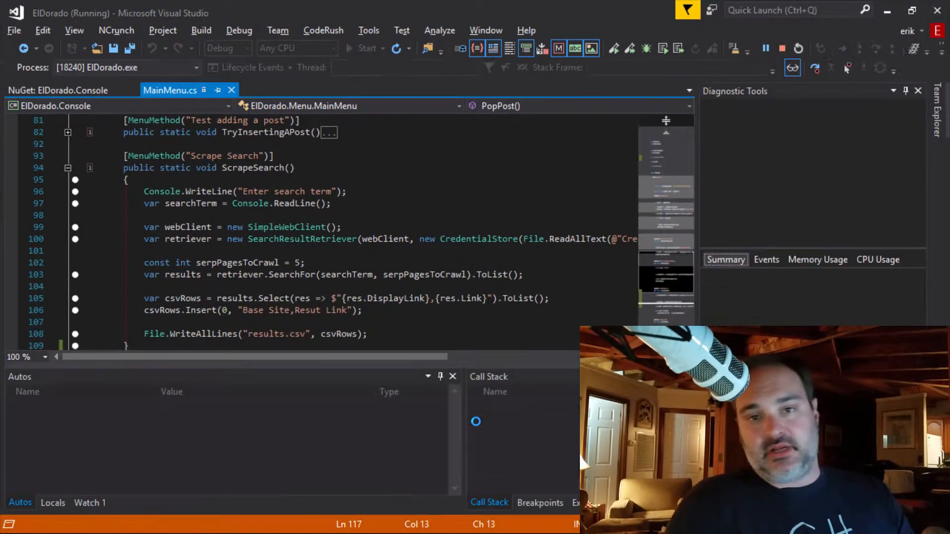
{"action": "left_click", "coordinate": [366, 48]}
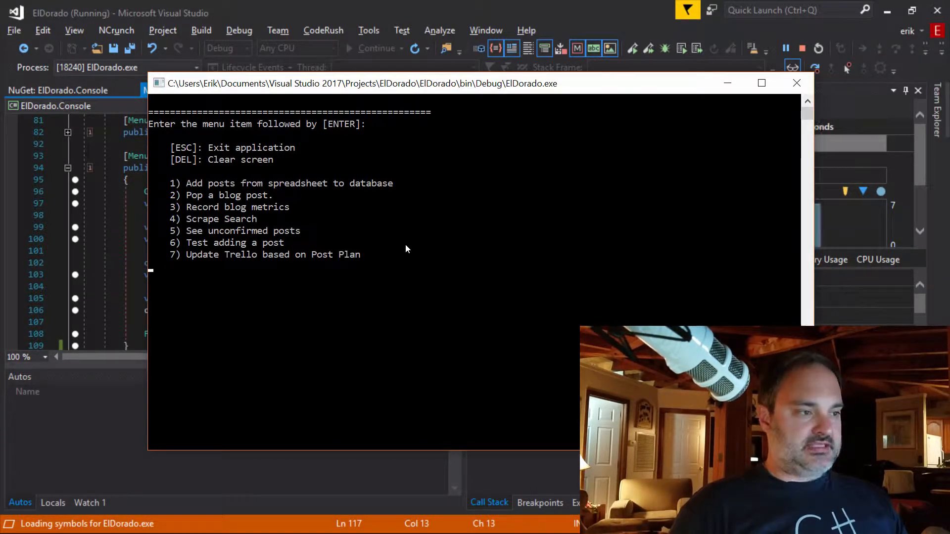
{"action": "type", "text": "2"}
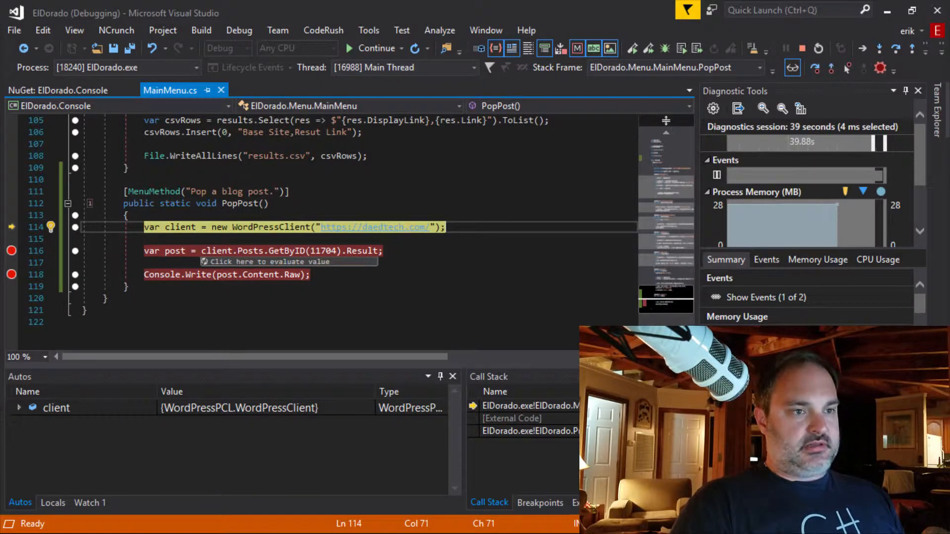
Continue past the line 114 breakpoint and step into the GetByID call
{"action": "left_click", "coordinate": [375, 48]}
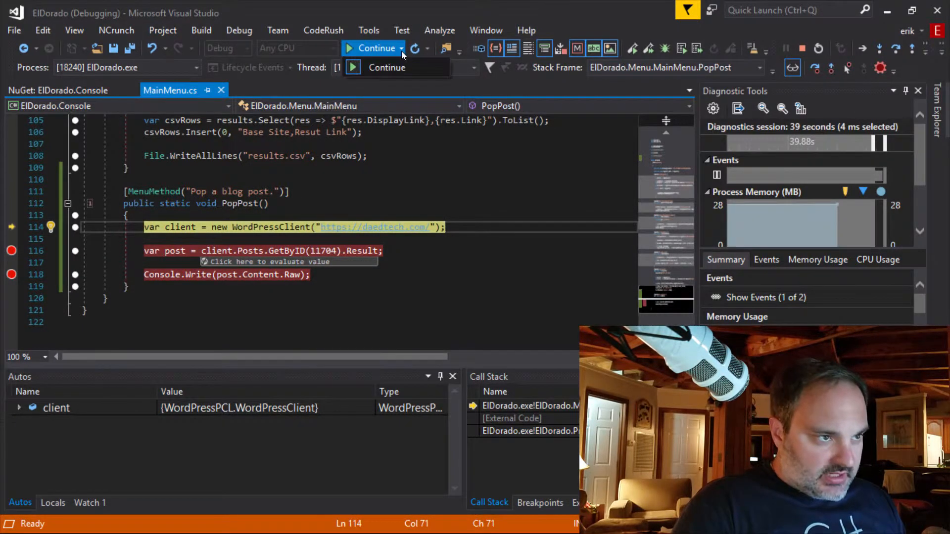
{"action": "left_click", "coordinate": [374, 48]}
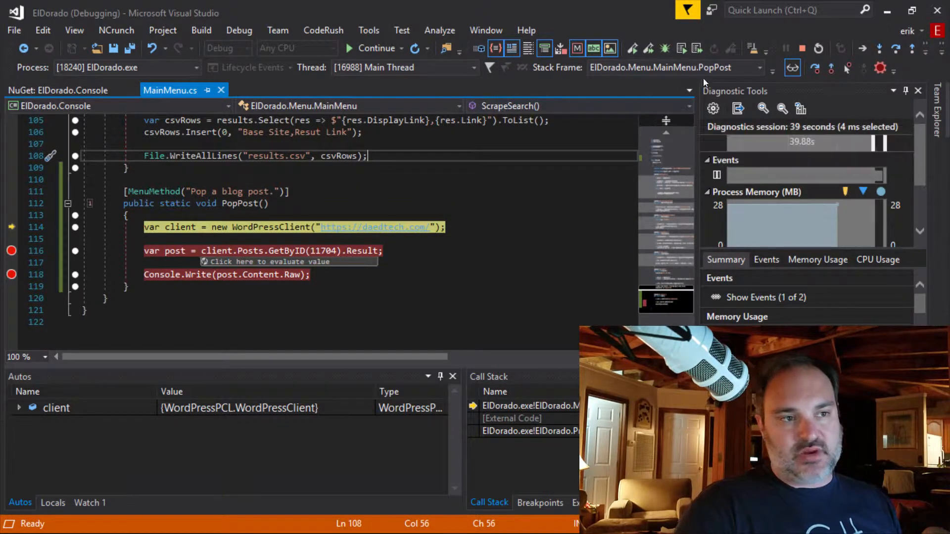
{"action": "mouse_move", "coordinate": [880, 48]}
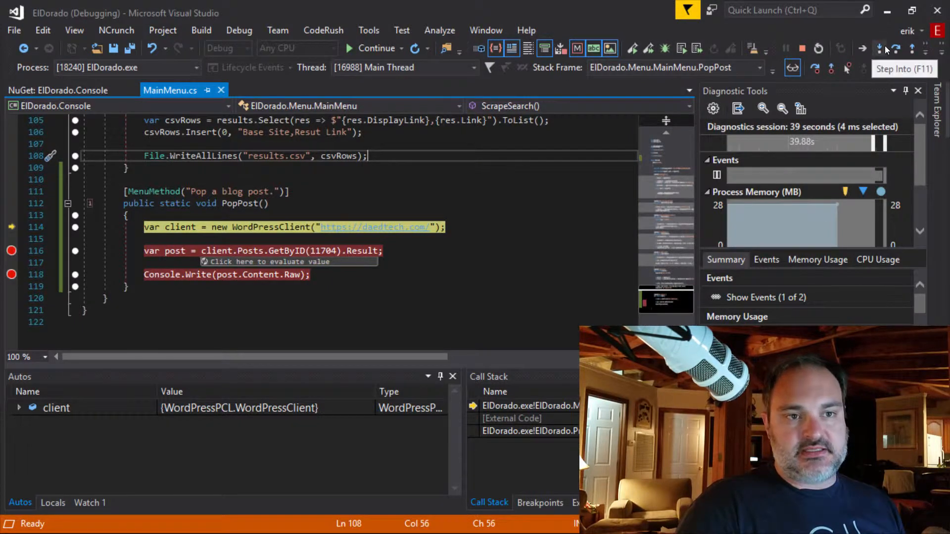
{"action": "left_click", "coordinate": [879, 49]}
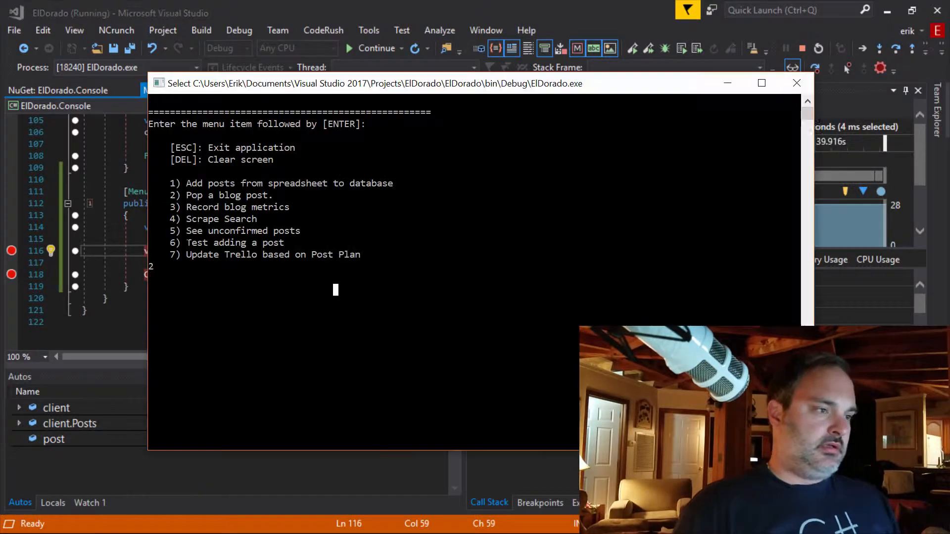
{"action": "left_click", "coordinate": [375, 48]}
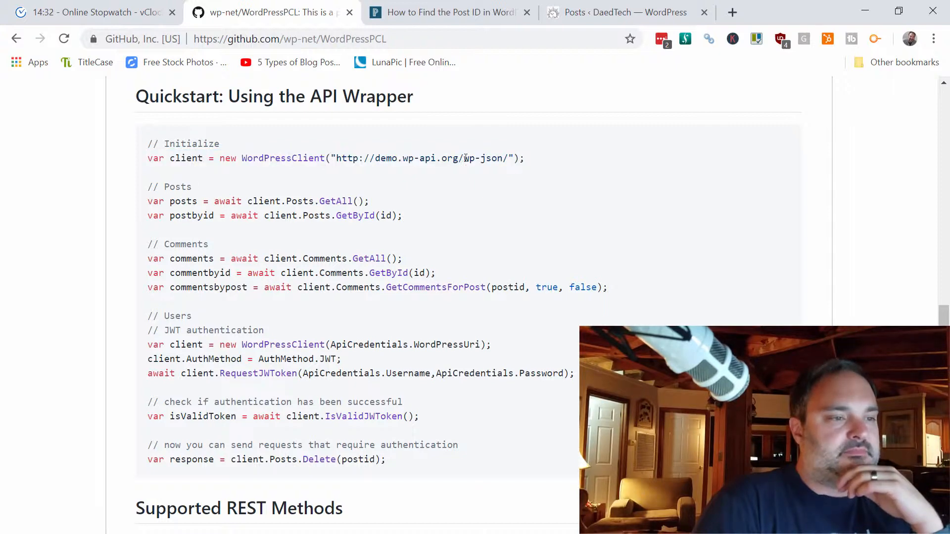
Select wp-json/ in the README's sample client URL, then return to Visual Studio
{"action": "double_click", "coordinate": [485, 158]}
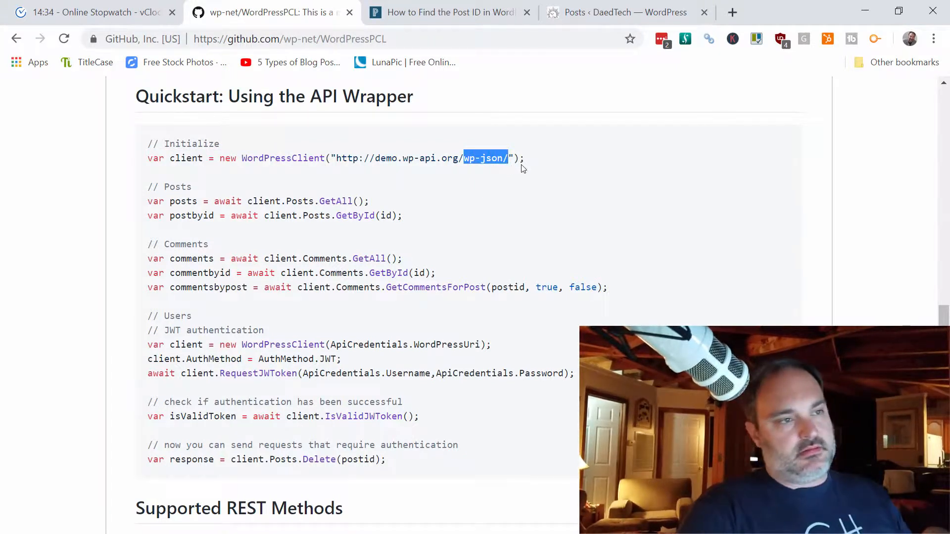
{"action": "left_click", "coordinate": [618, 12]}
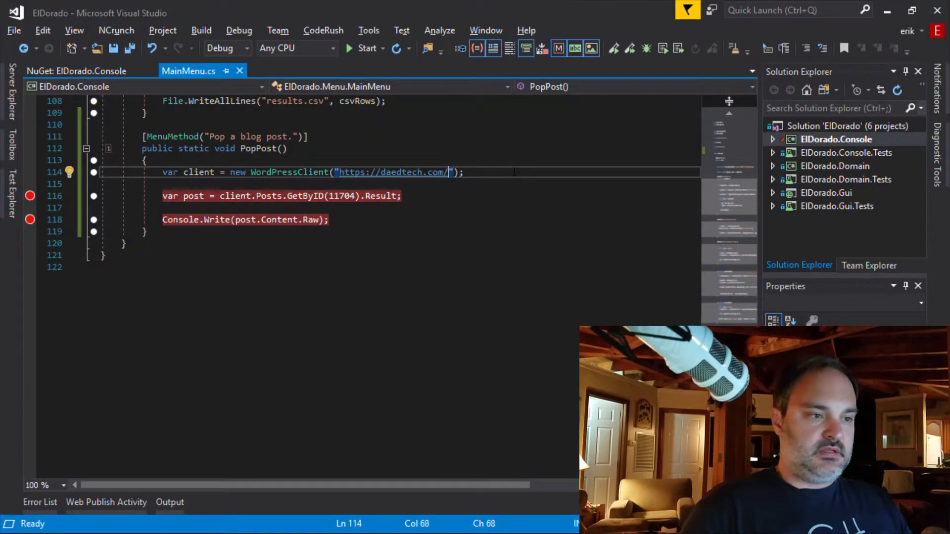
Append wp-json/ to the daedtech.com client URL on line 114 and restart the app
{"action": "type", "text": "wp-json/"}
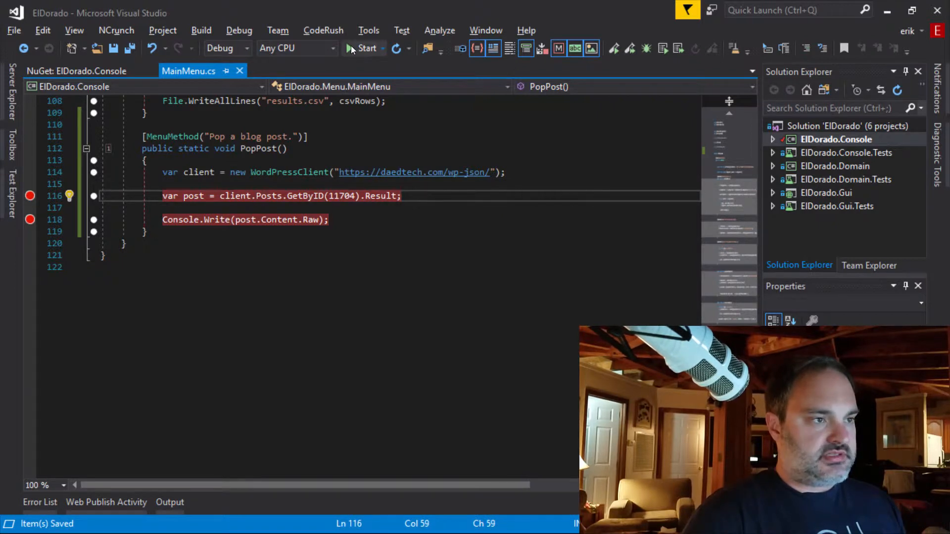
{"action": "left_click", "coordinate": [366, 48]}
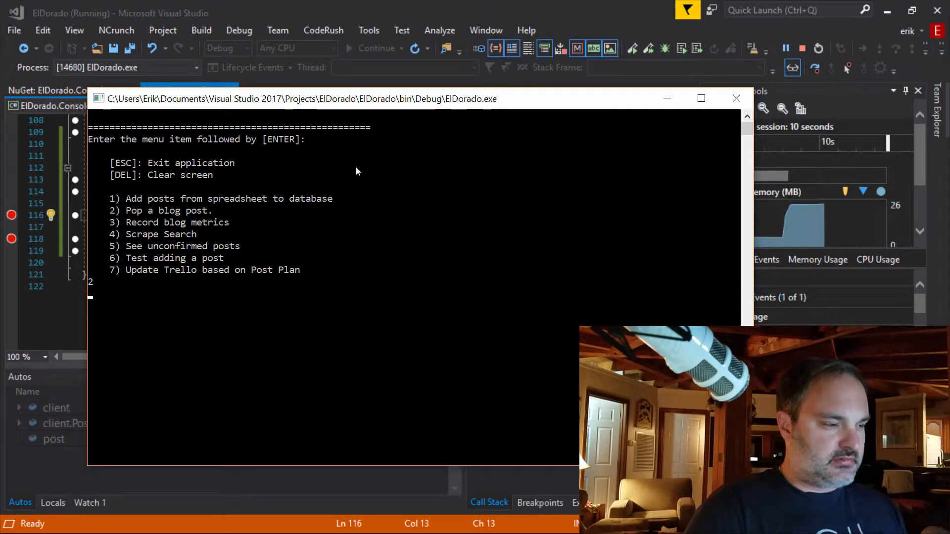
Enter option 2 in the ElDorado console to fetch post 11704 again
{"action": "type", "text": "2"}
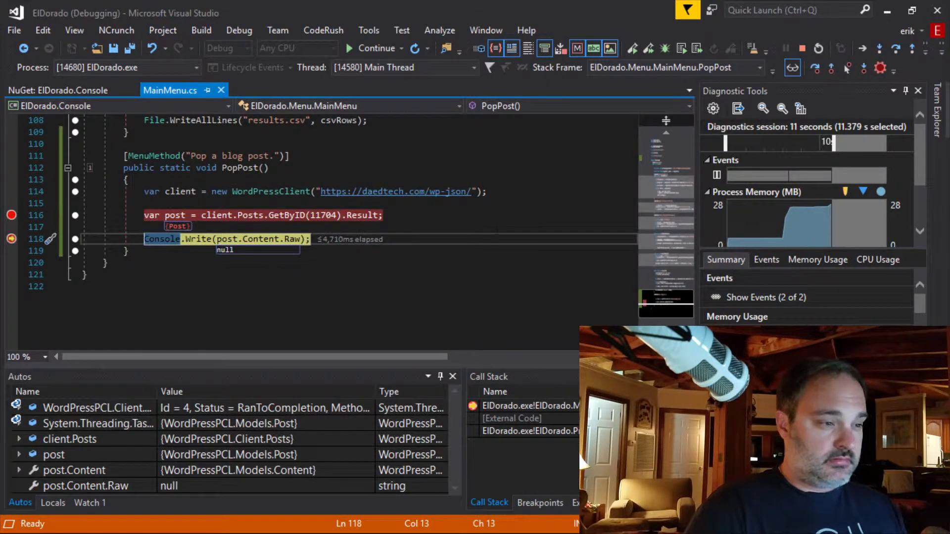
{"action": "mouse_move", "coordinate": [291, 238]}
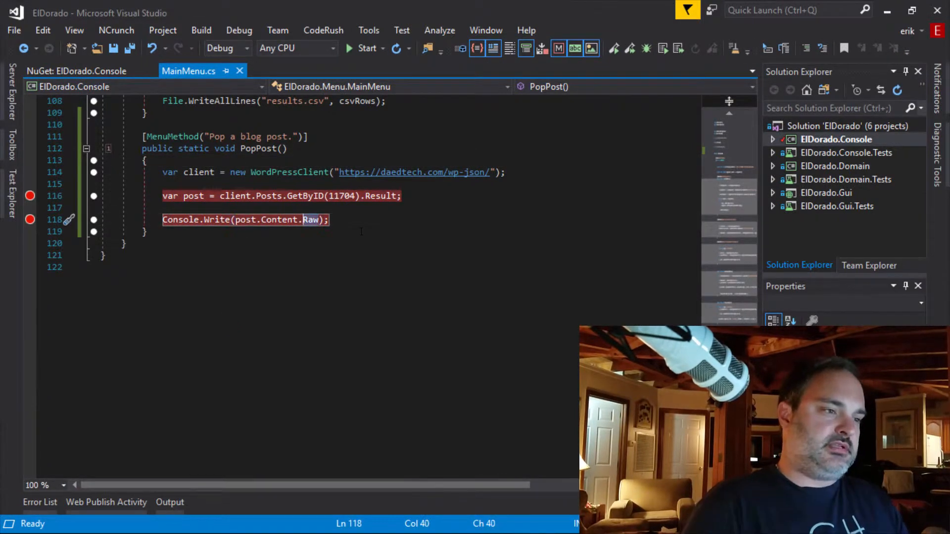
Print post.Content.Rendered instead of Raw, clear the breakpoints, and rerun ElDorado
{"action": "type", "text": "Rendered"}
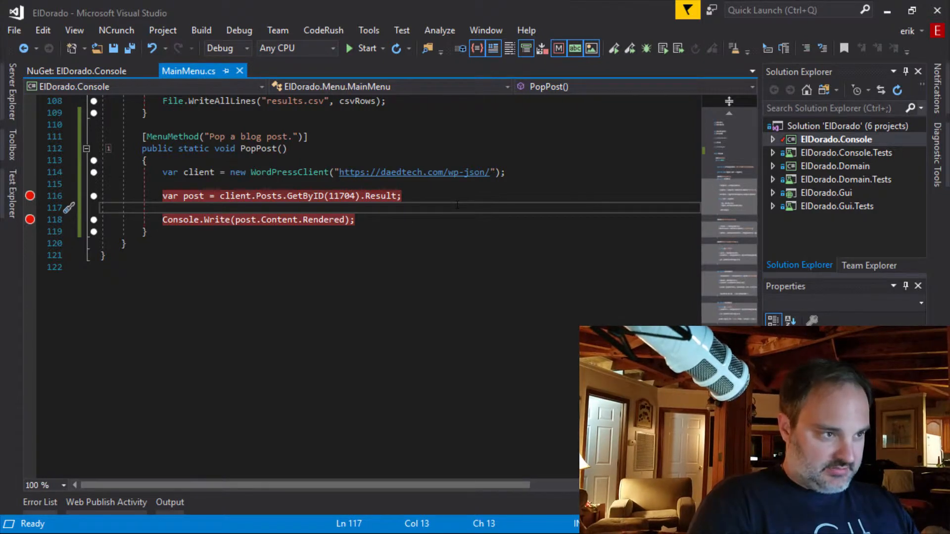
{"action": "left_click", "coordinate": [364, 48]}
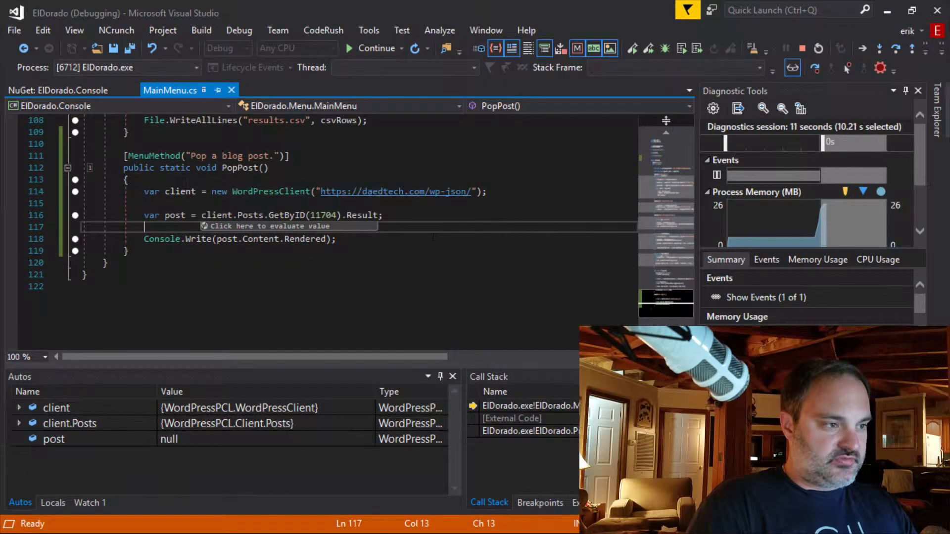
{"action": "left_click", "coordinate": [374, 48]}
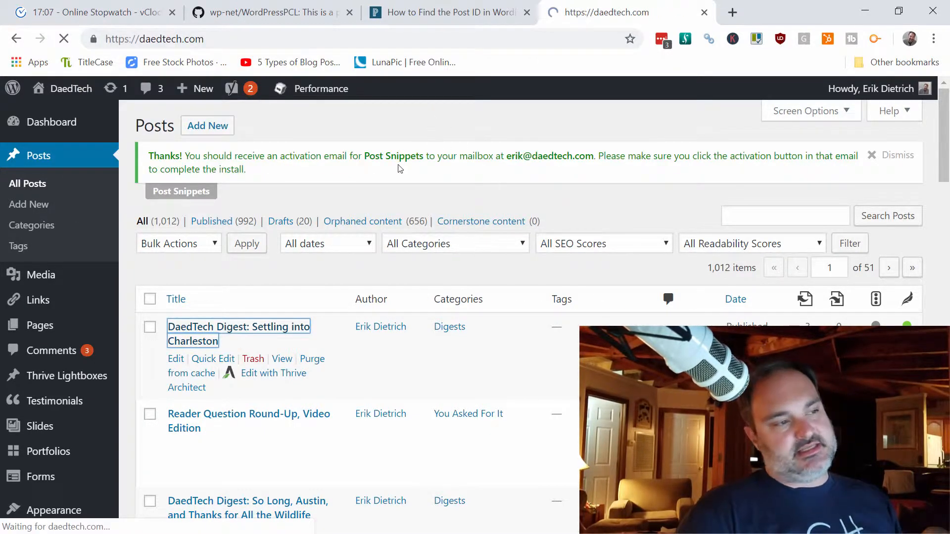
Stop the vClock stopwatch and scroll the daedtech.com 'Settling into Charleston' post
{"action": "left_click", "coordinate": [91, 12]}
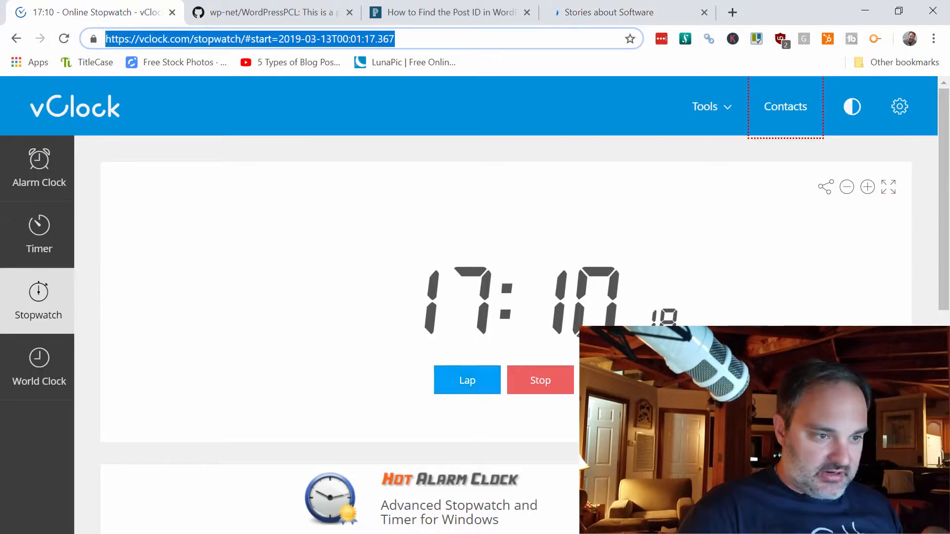
{"action": "left_click", "coordinate": [540, 380]}
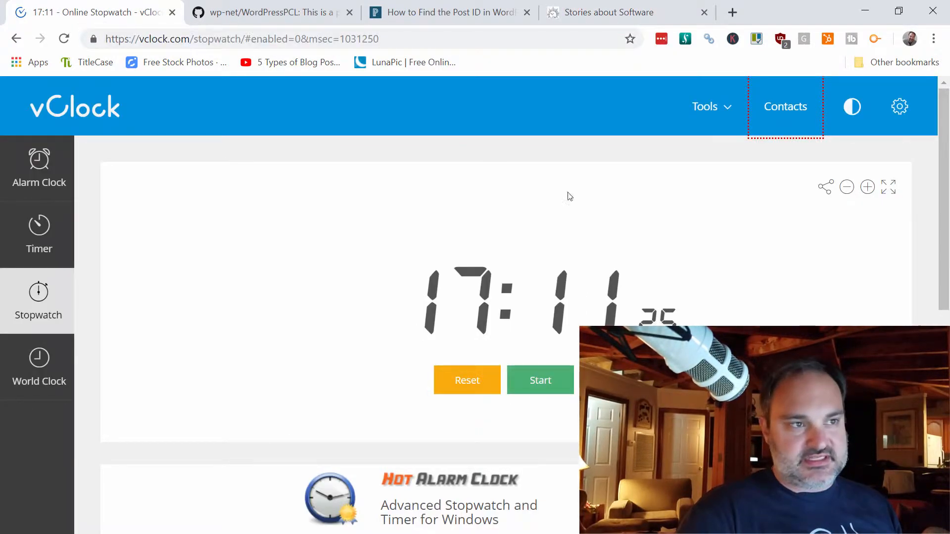
{"action": "left_click", "coordinate": [609, 12]}
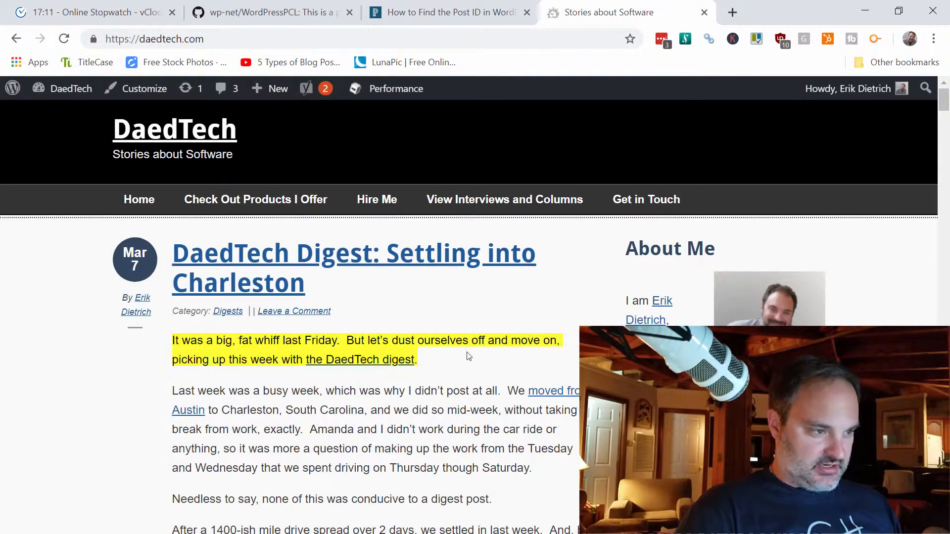
{"action": "scroll", "scroll_direction": "down", "scroll_amount": 3}
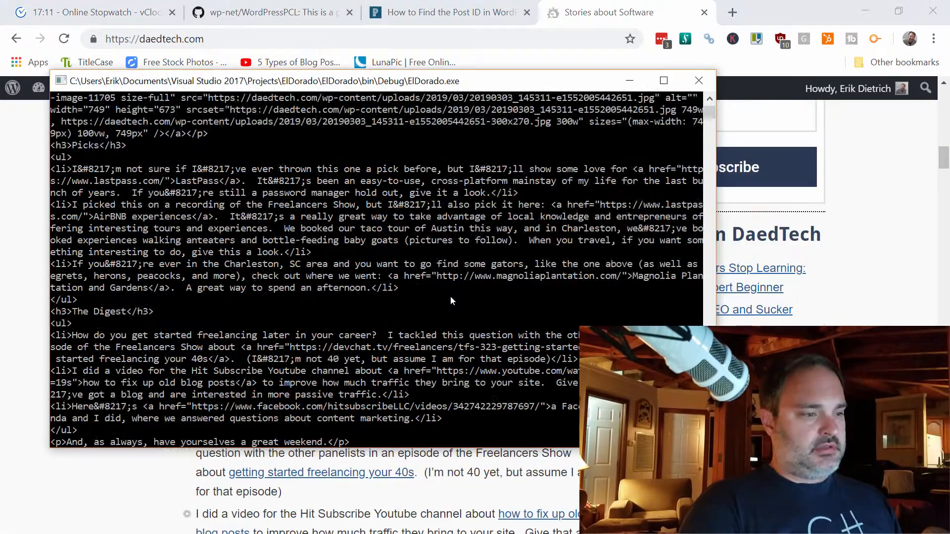
Scroll up through the ElDorado console to read post 11704's rendered HTML
{"action": "scroll", "scroll_direction": "up", "scroll_amount": 3}
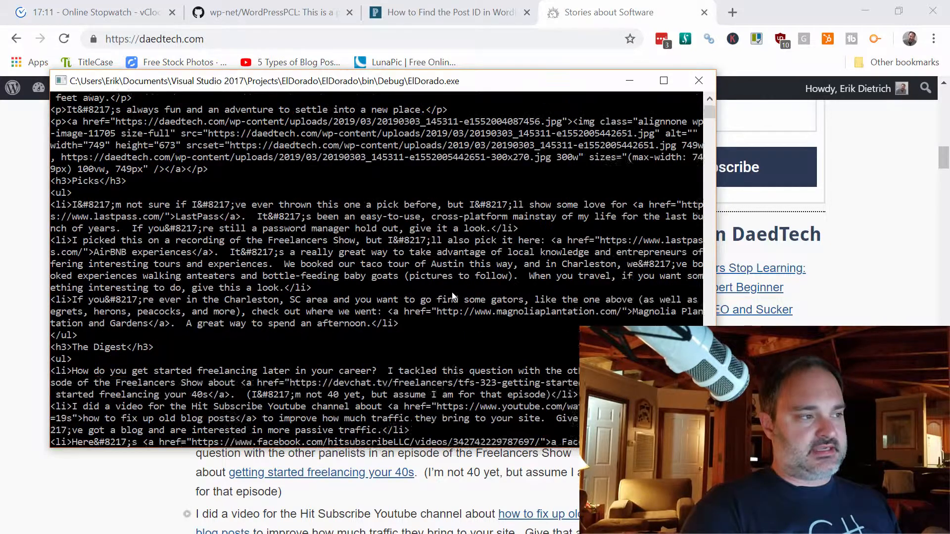
{"action": "scroll", "scroll_direction": "up", "scroll_amount": 3}
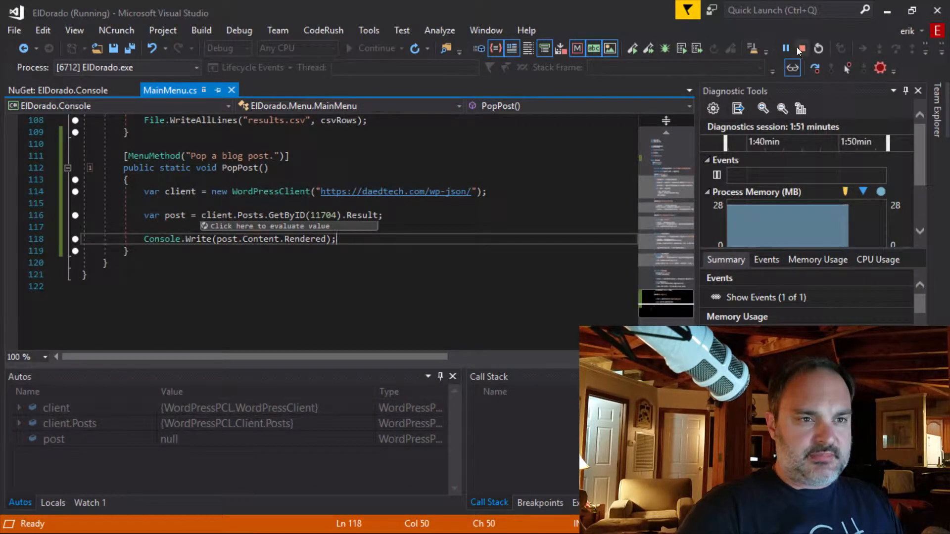
Stop debugging, browse post's IntelliSense members on line 117, then delete 'post.'
{"action": "left_click", "coordinate": [801, 48]}
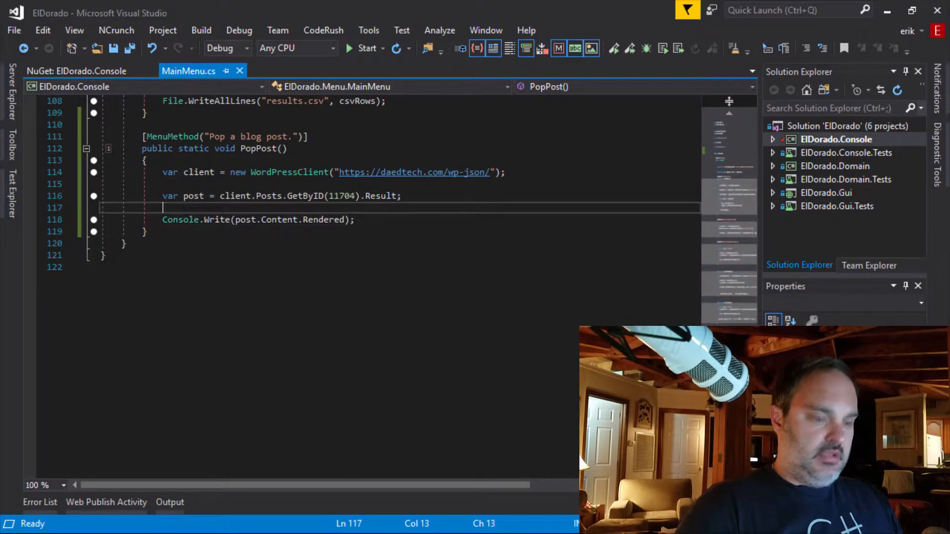
{"action": "type", "text": "post."}
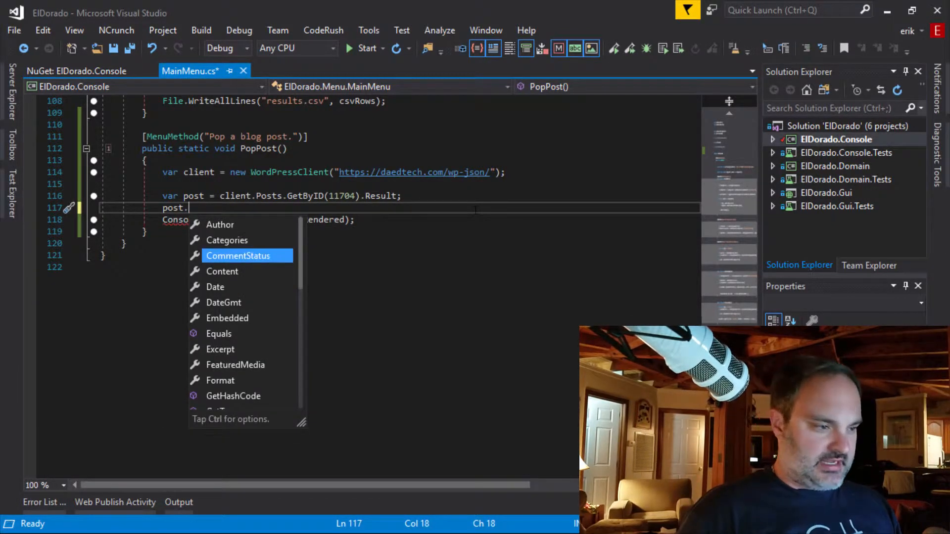
{"action": "scroll", "scroll_direction": "down", "scroll_amount": 3}
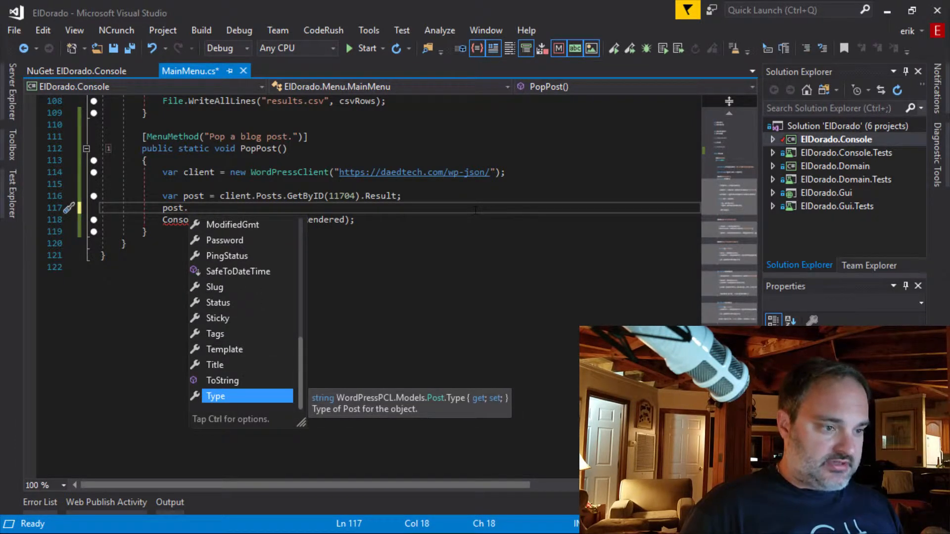
{"action": "scroll", "scroll_direction": "up", "scroll_amount": 3}
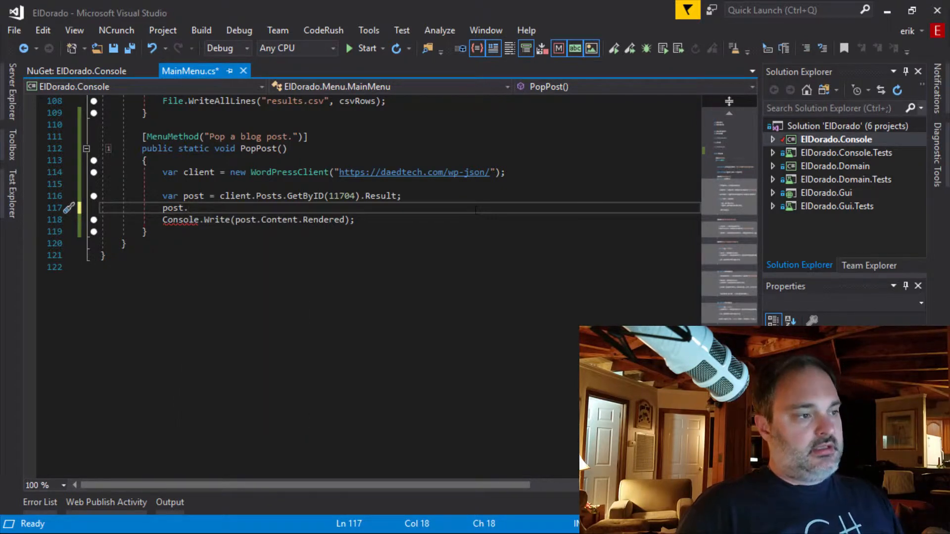
{"action": "key", "text": "Backspace"}
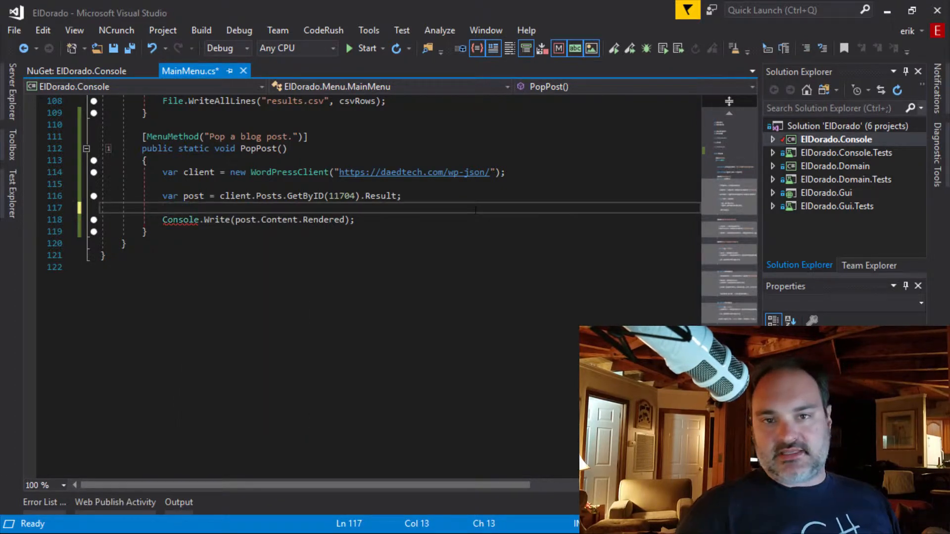